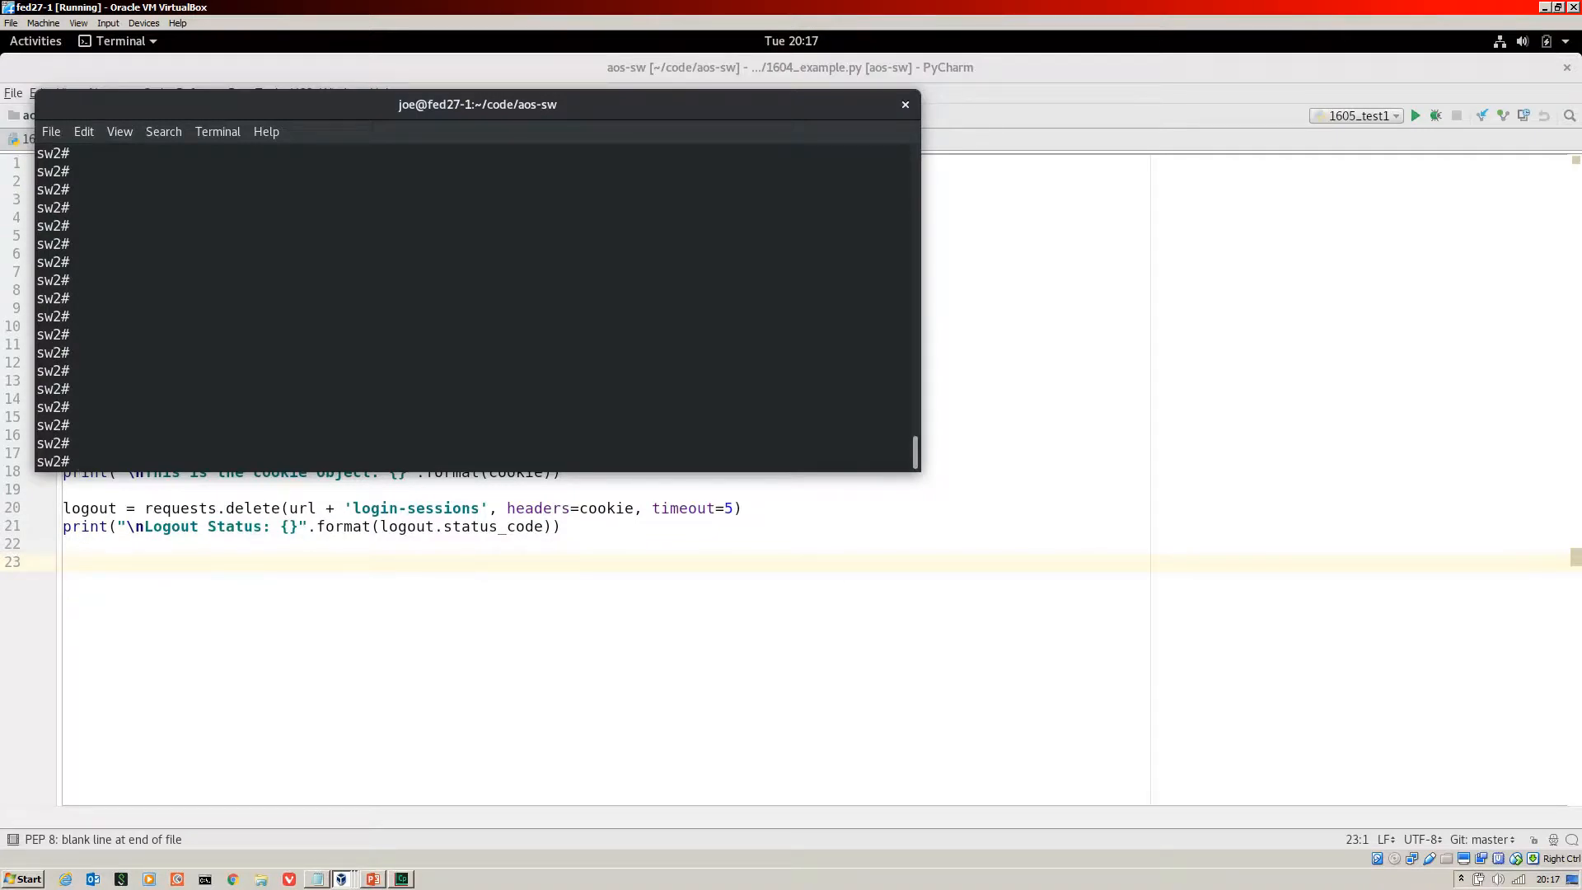
Step: Run 'sh veri' on switch sw2 to display its software version
type("sh veri")
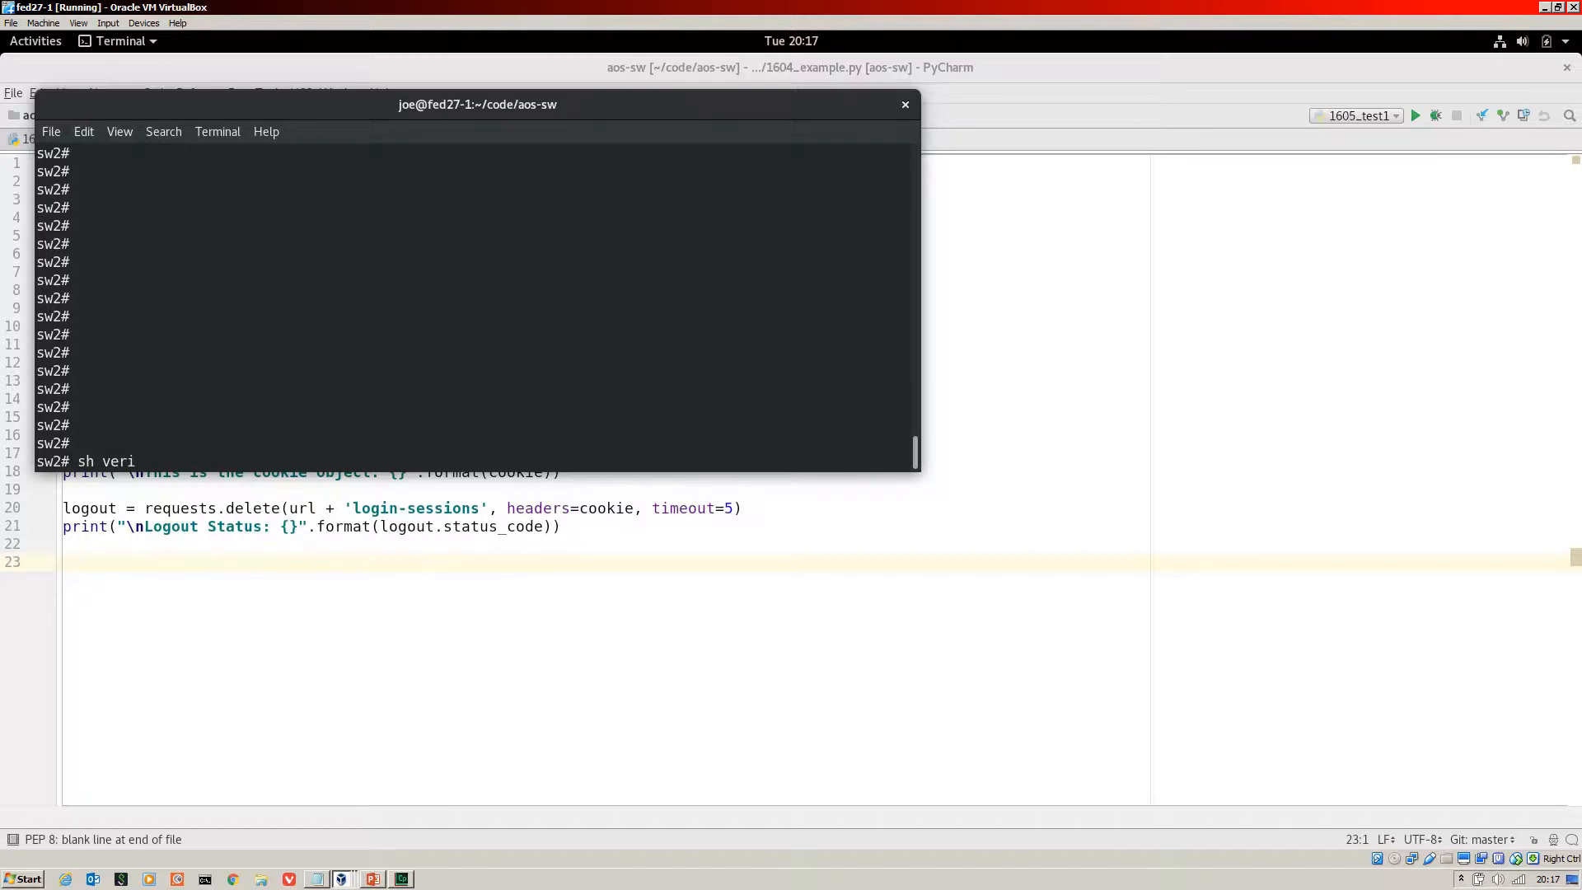
key("Return")
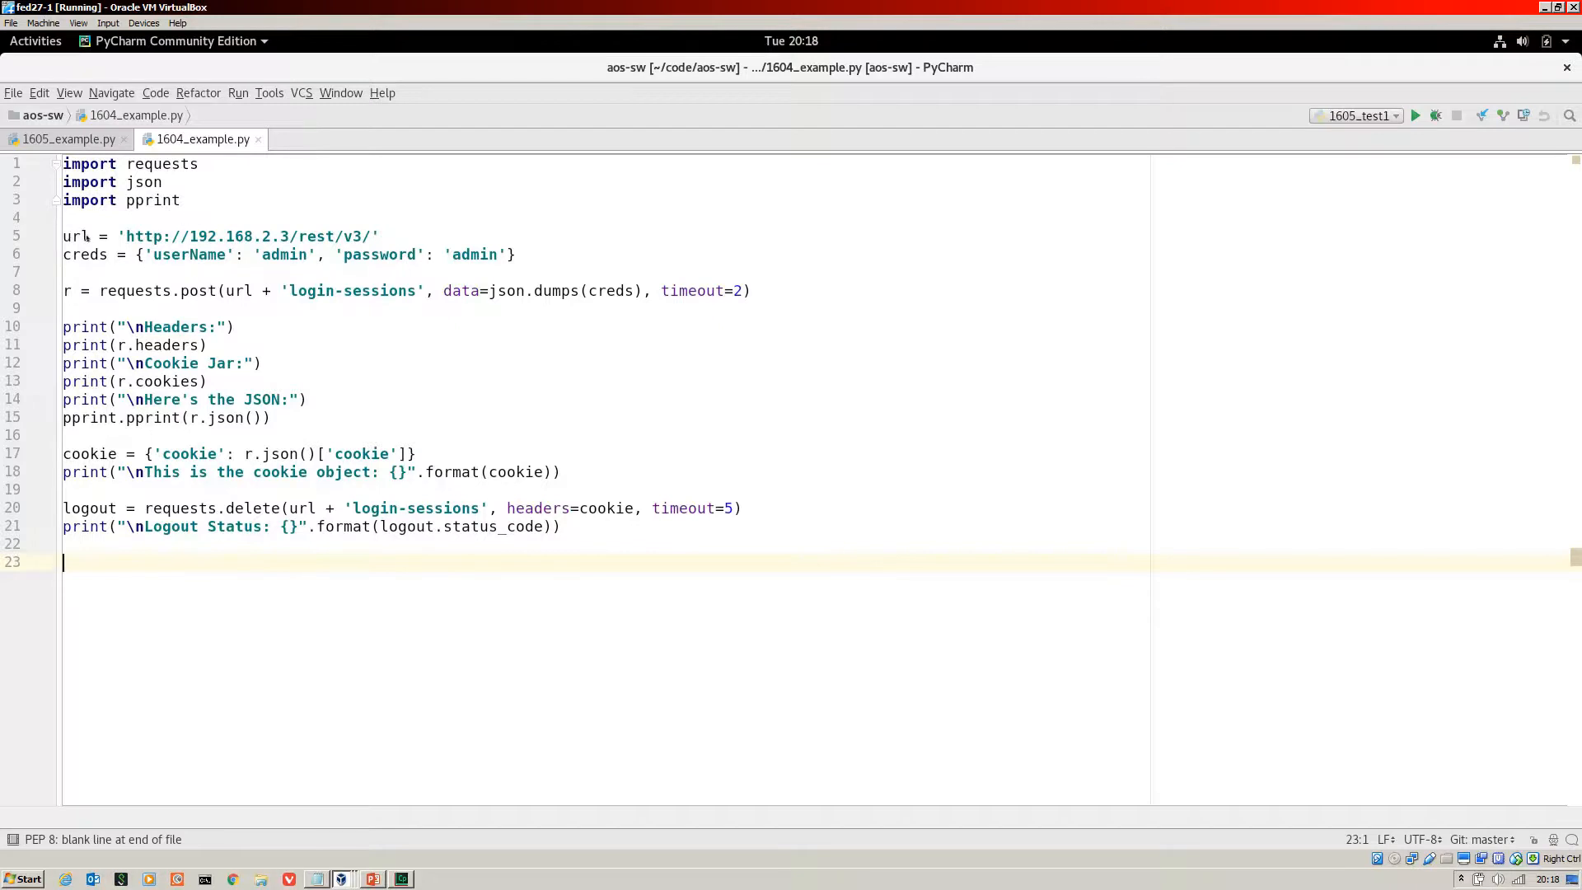
mouse_move(374, 264)
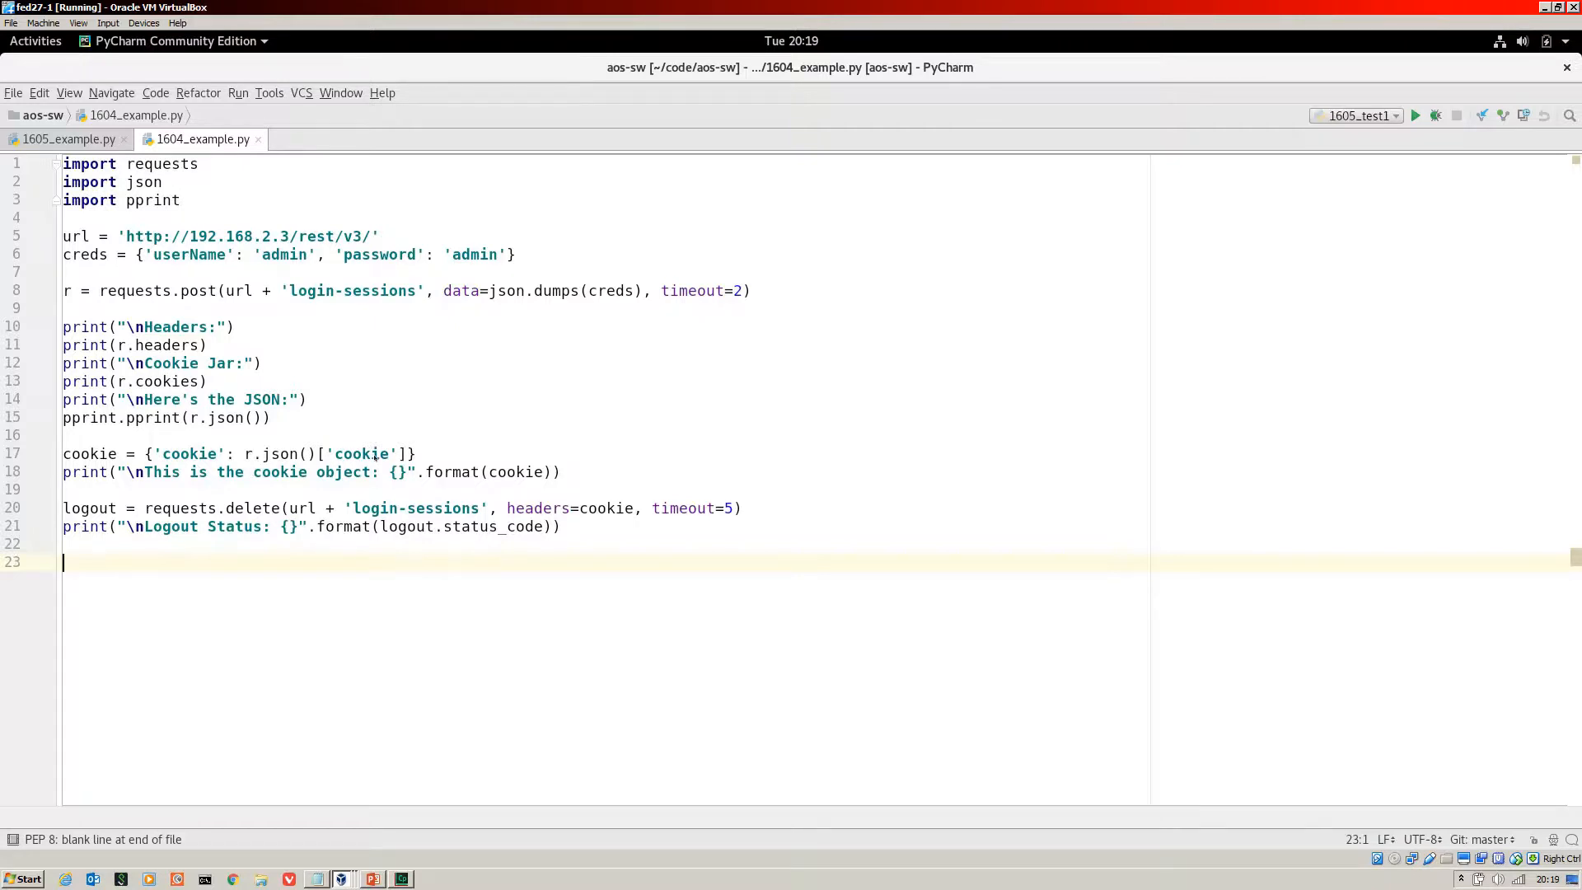
mouse_move(252, 454)
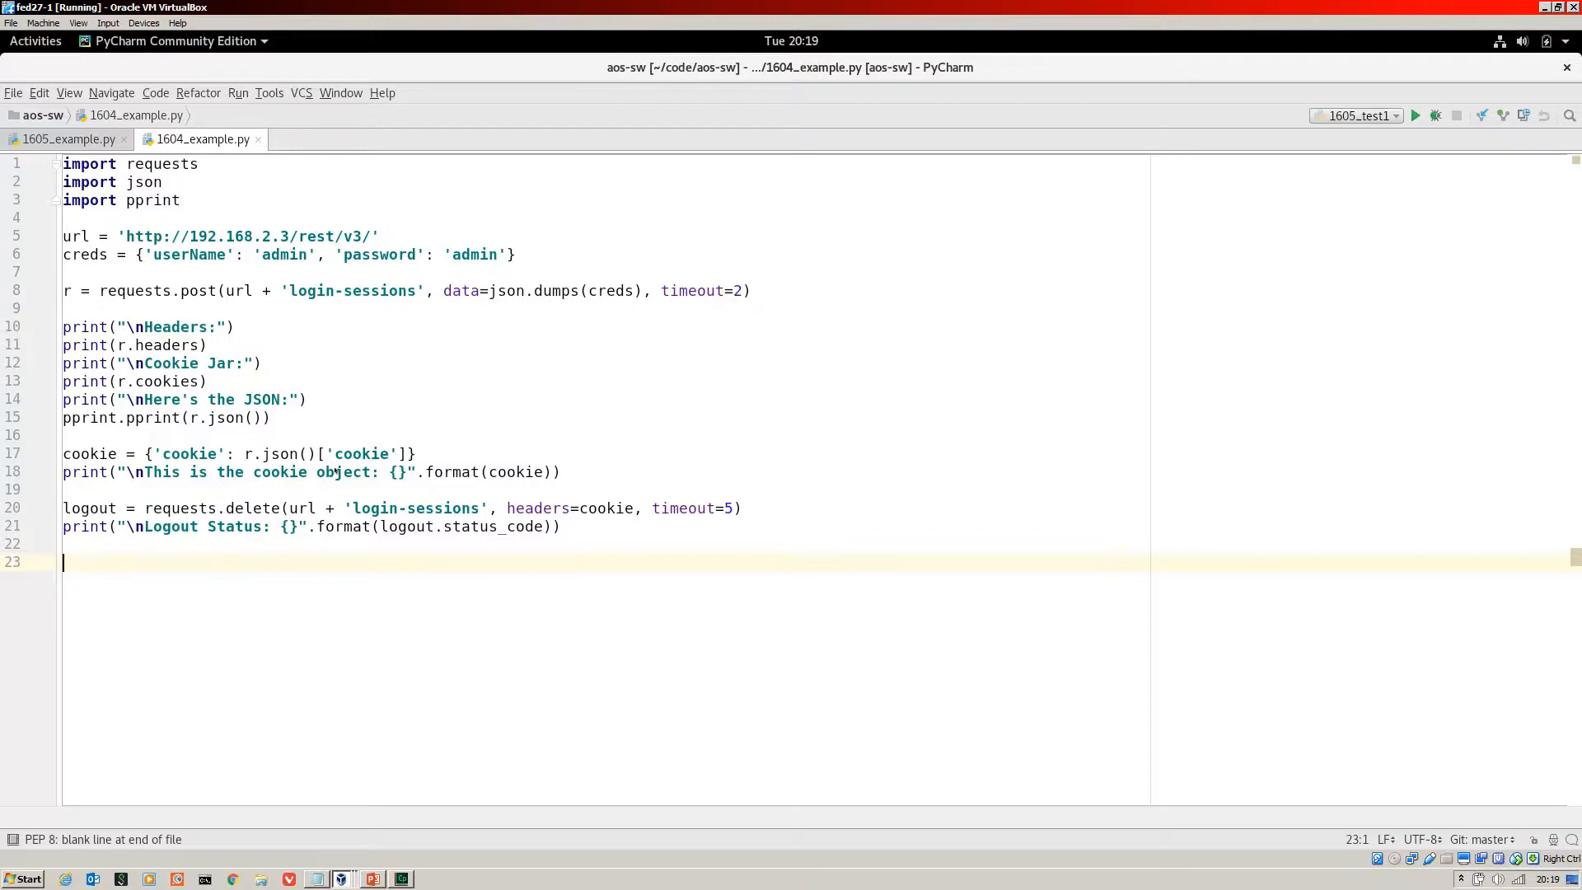
mouse_move(147, 507)
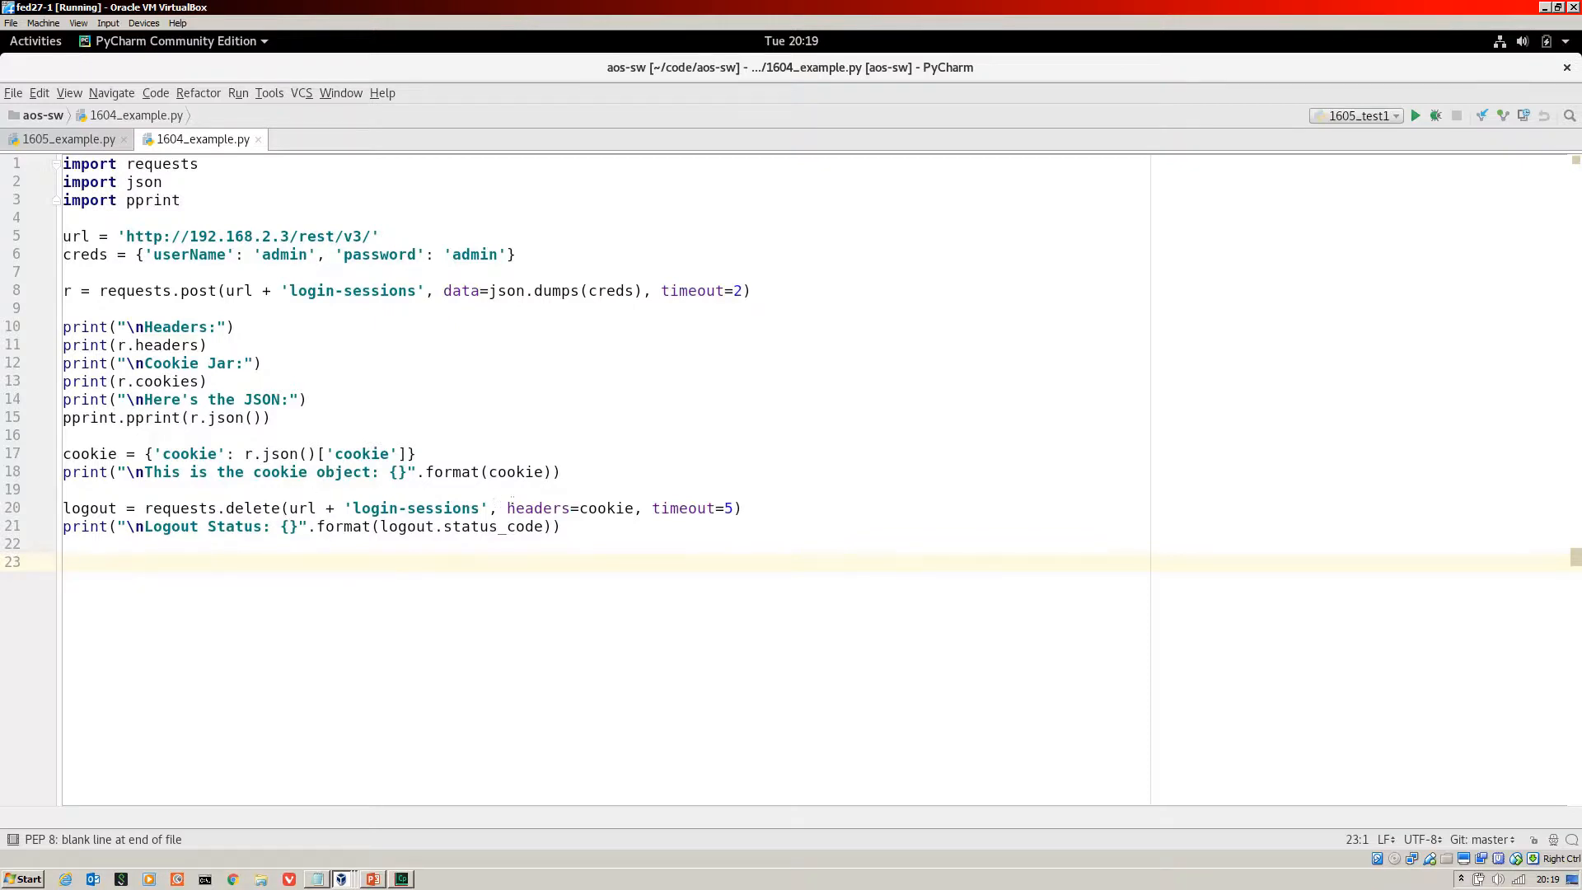
double_click(570, 507)
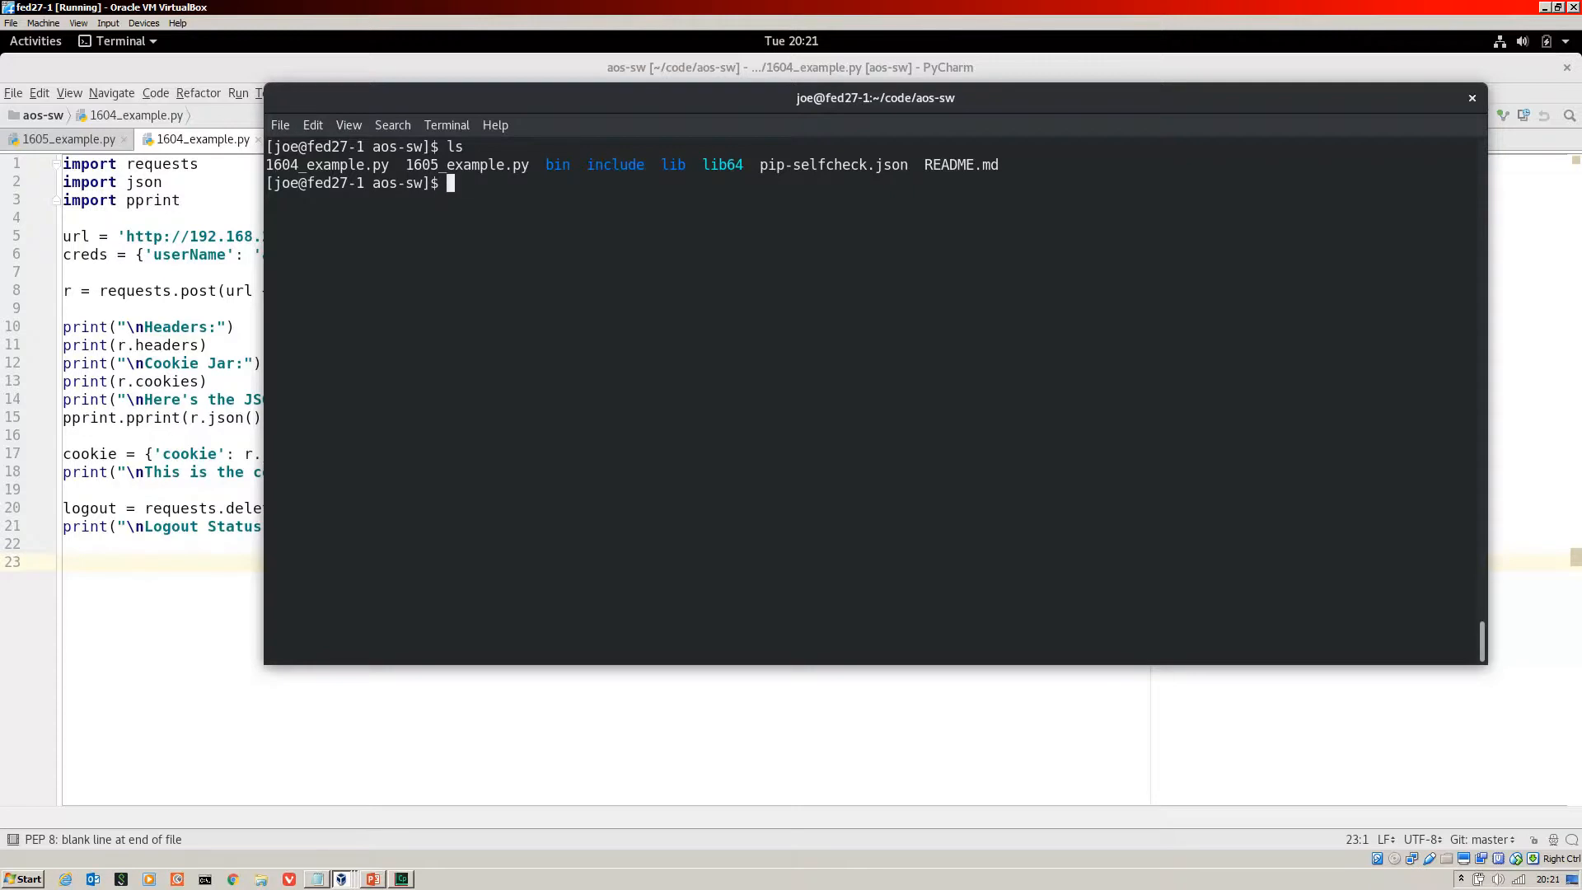
Step: Run 1604_example.py with python3 and highlight the 'Logout Status: 204' line
type("python3")
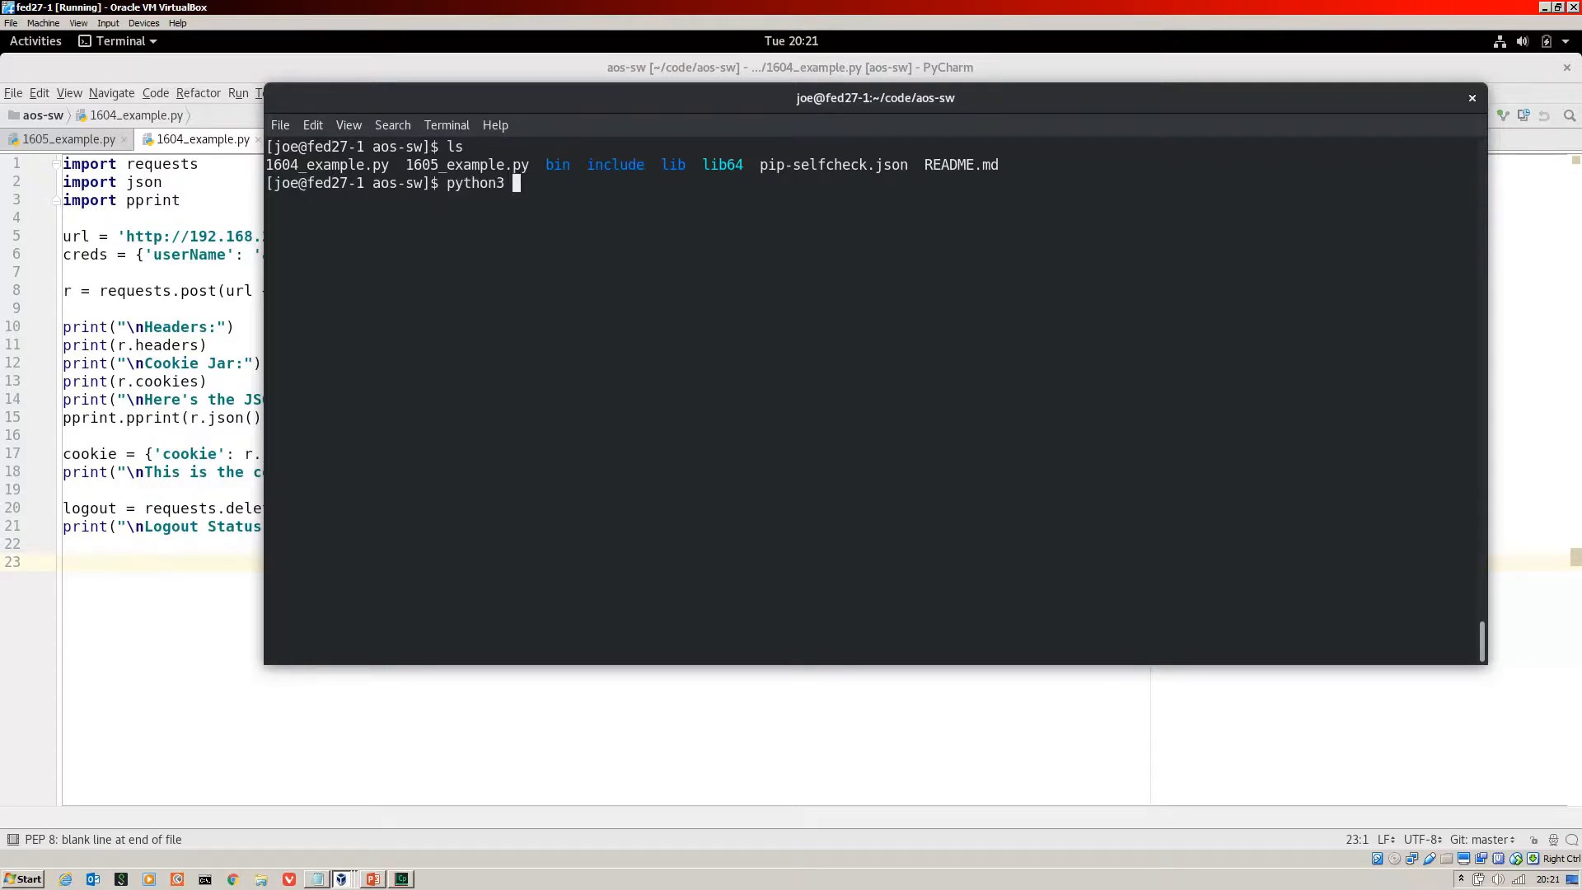
type("16")
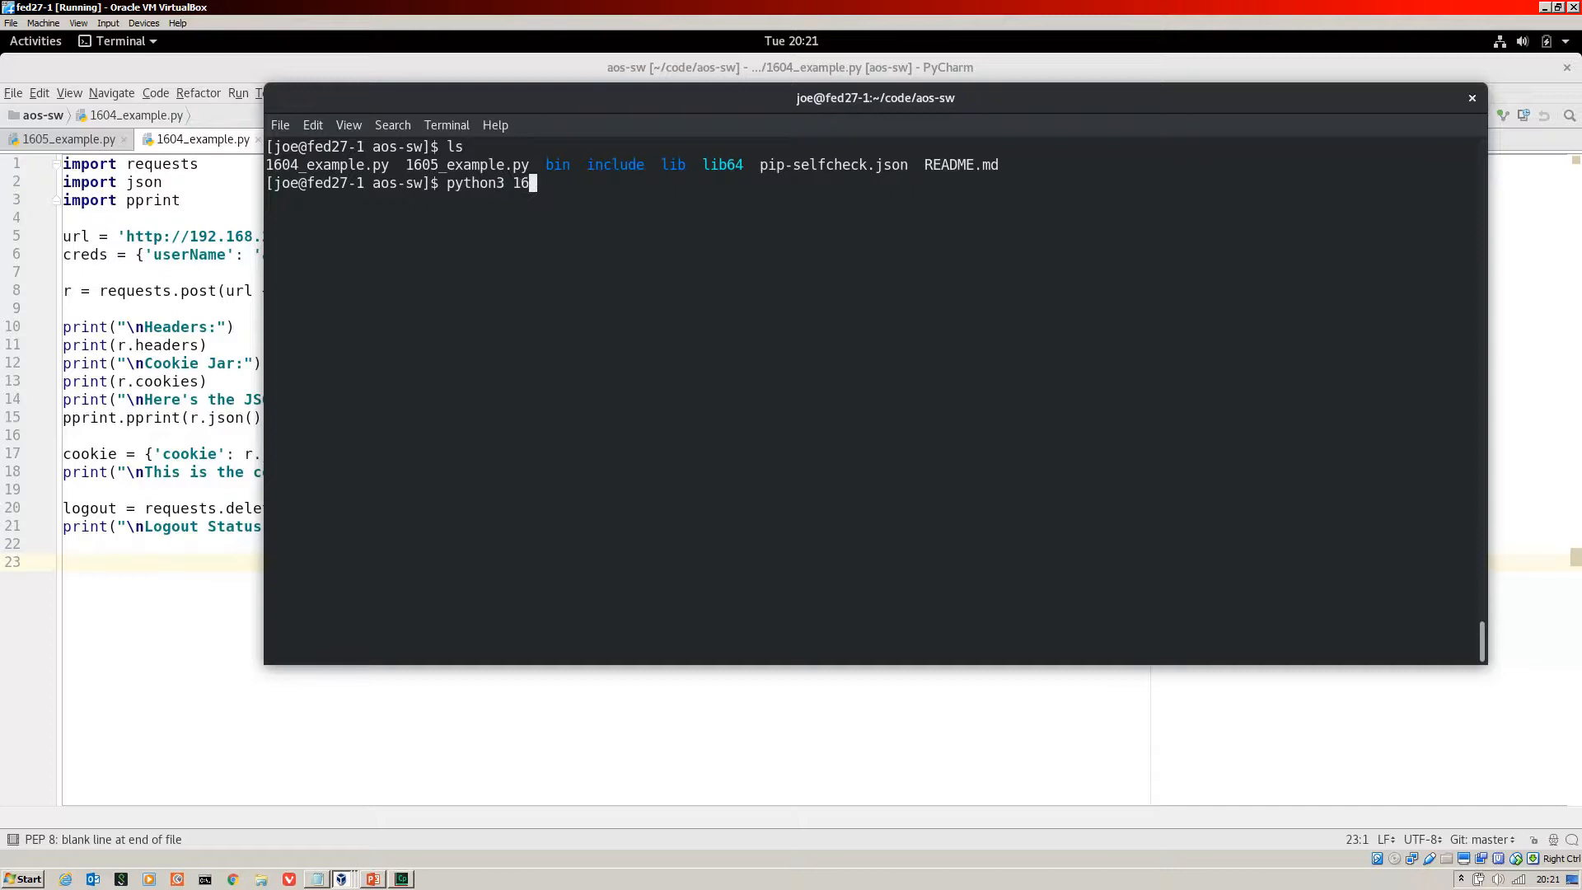
key("Return")
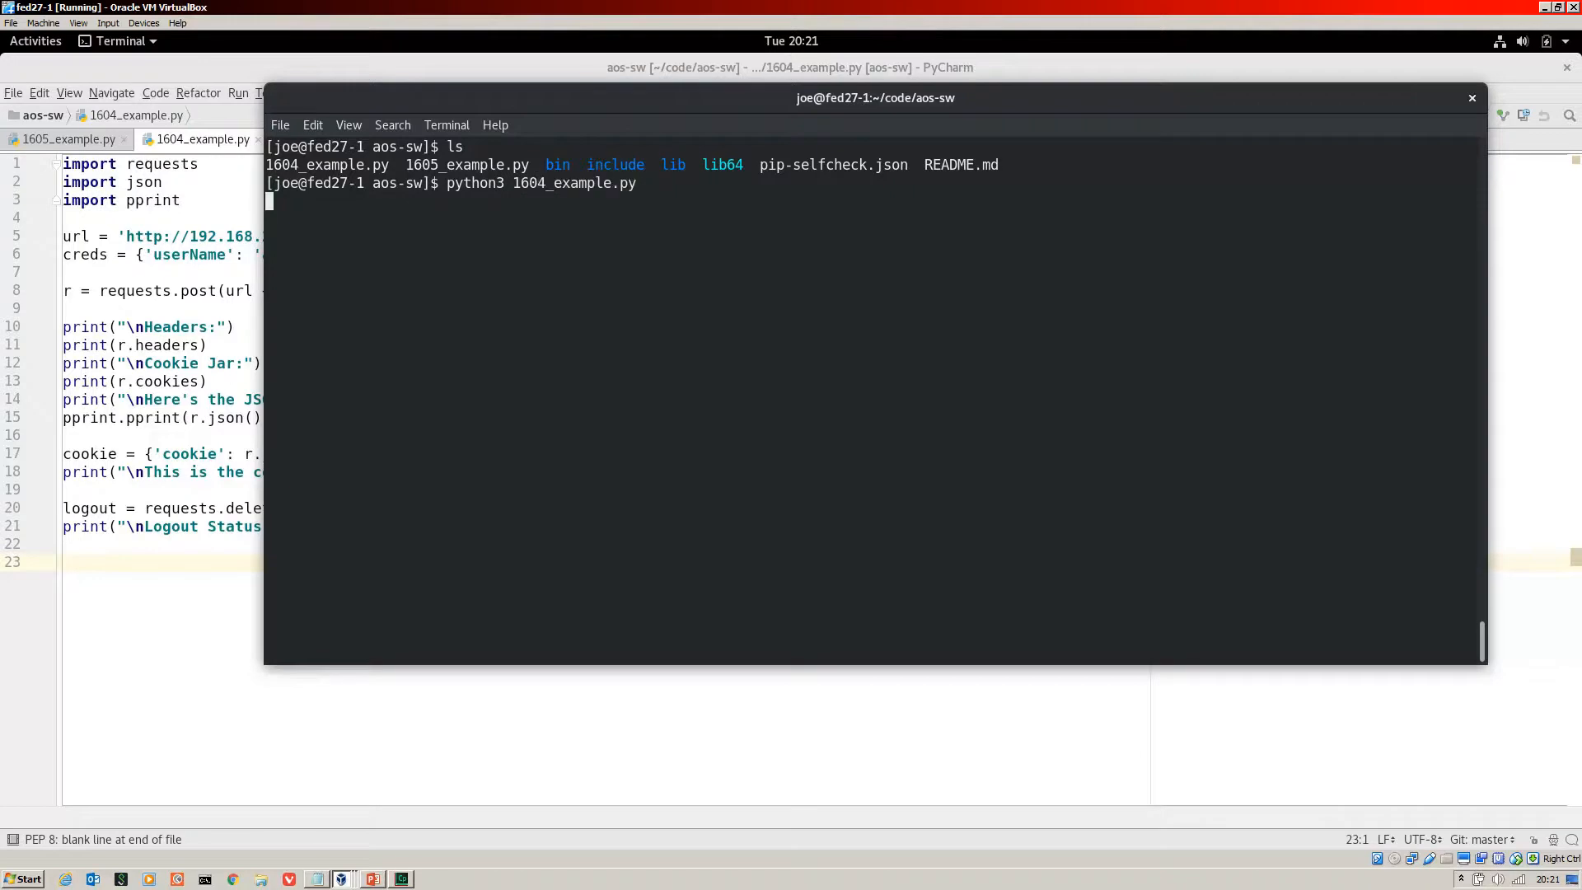
key("Return")
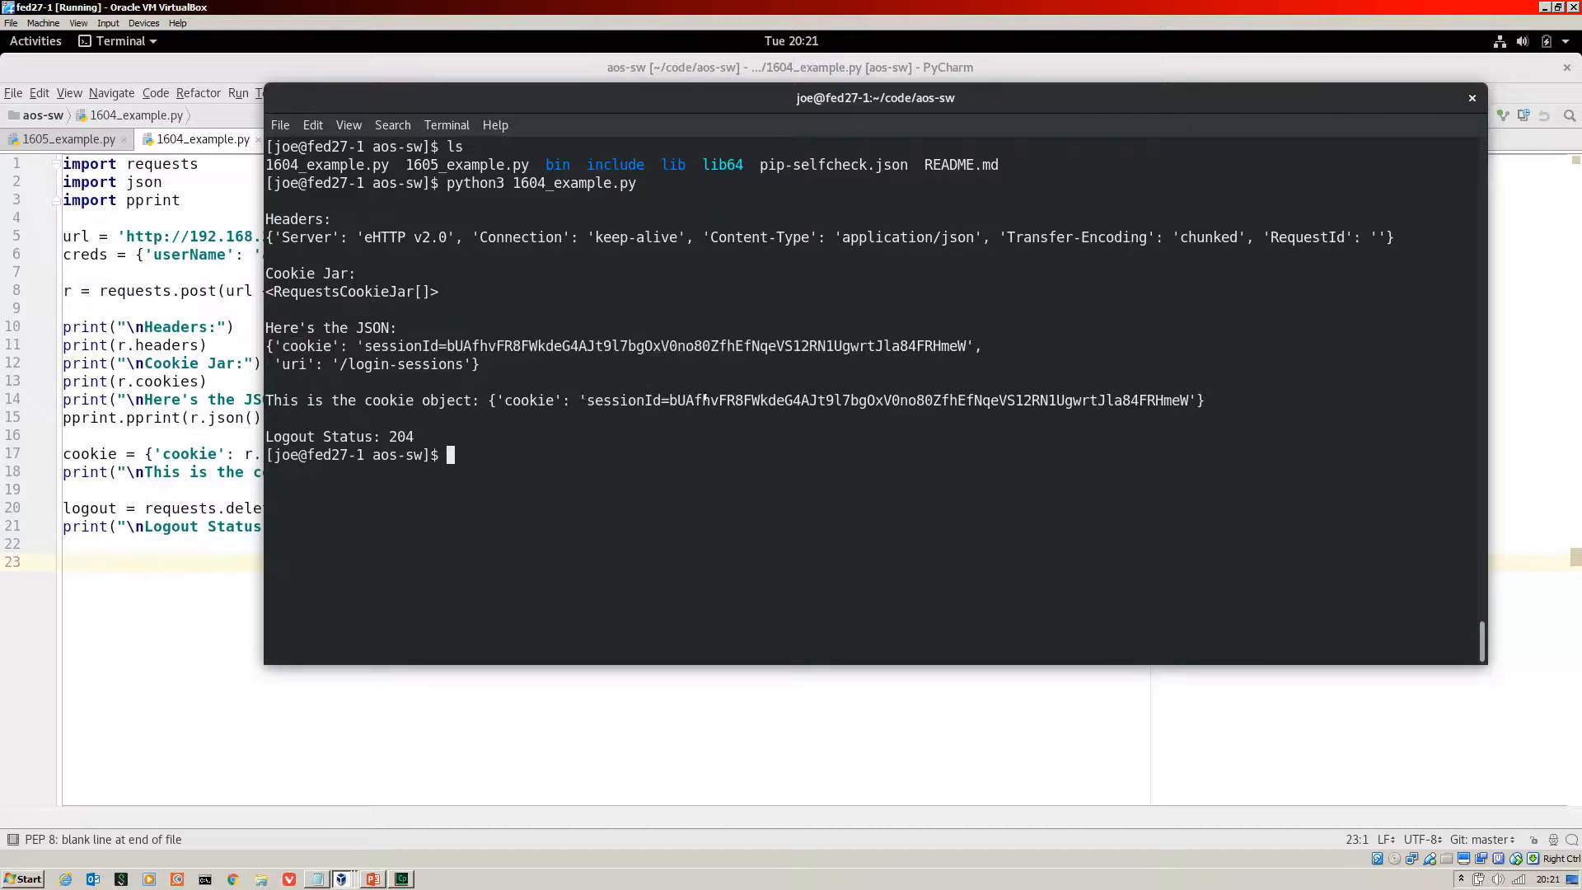
double_click(887, 400)
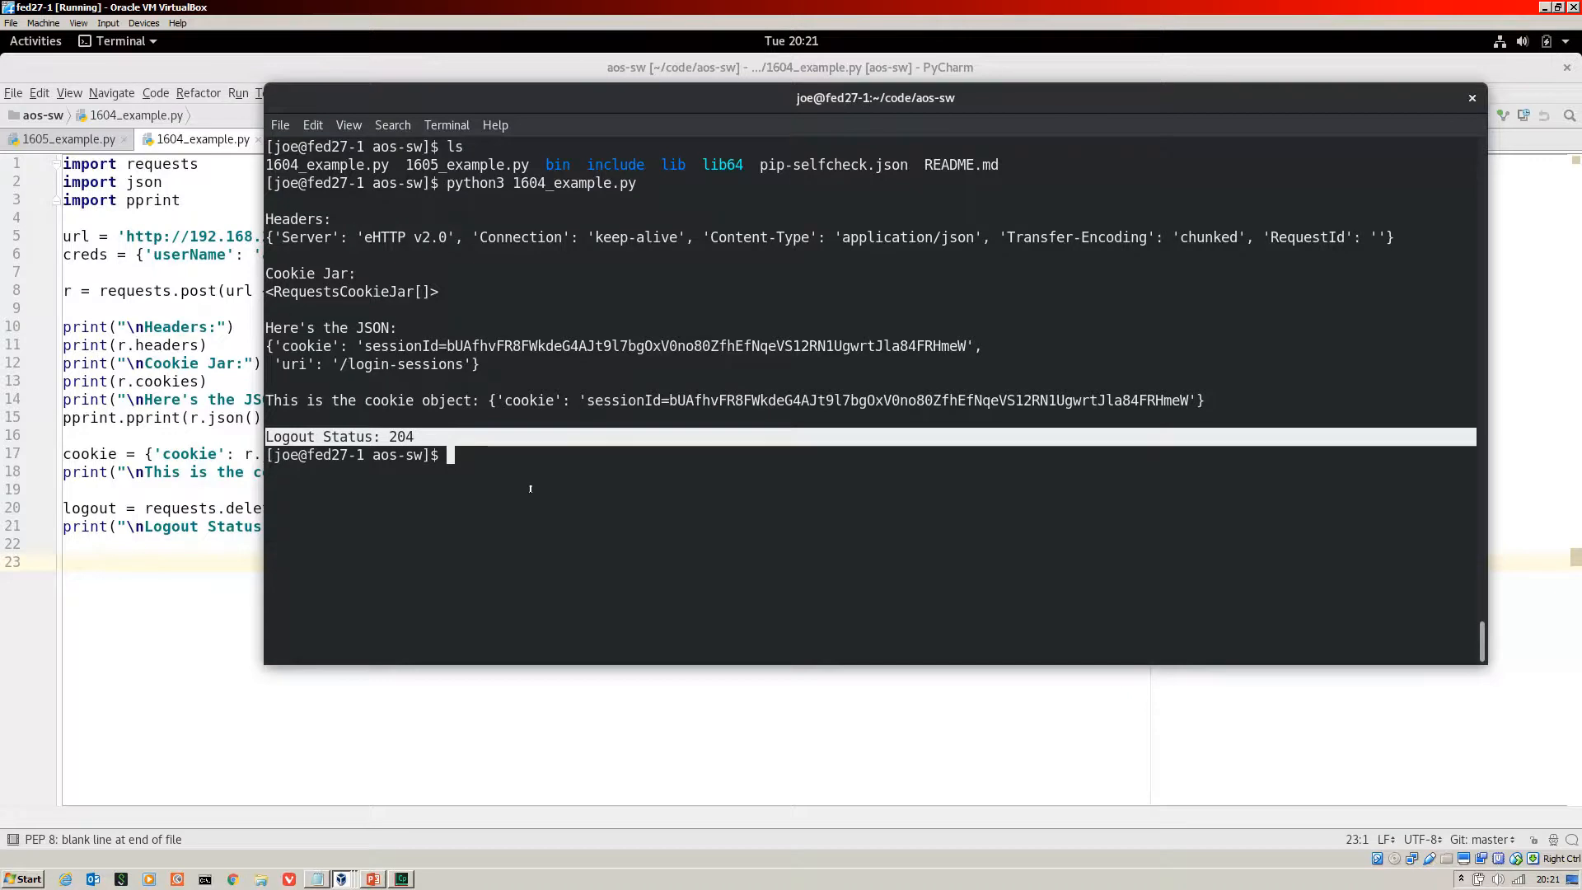
mouse_move(553, 509)
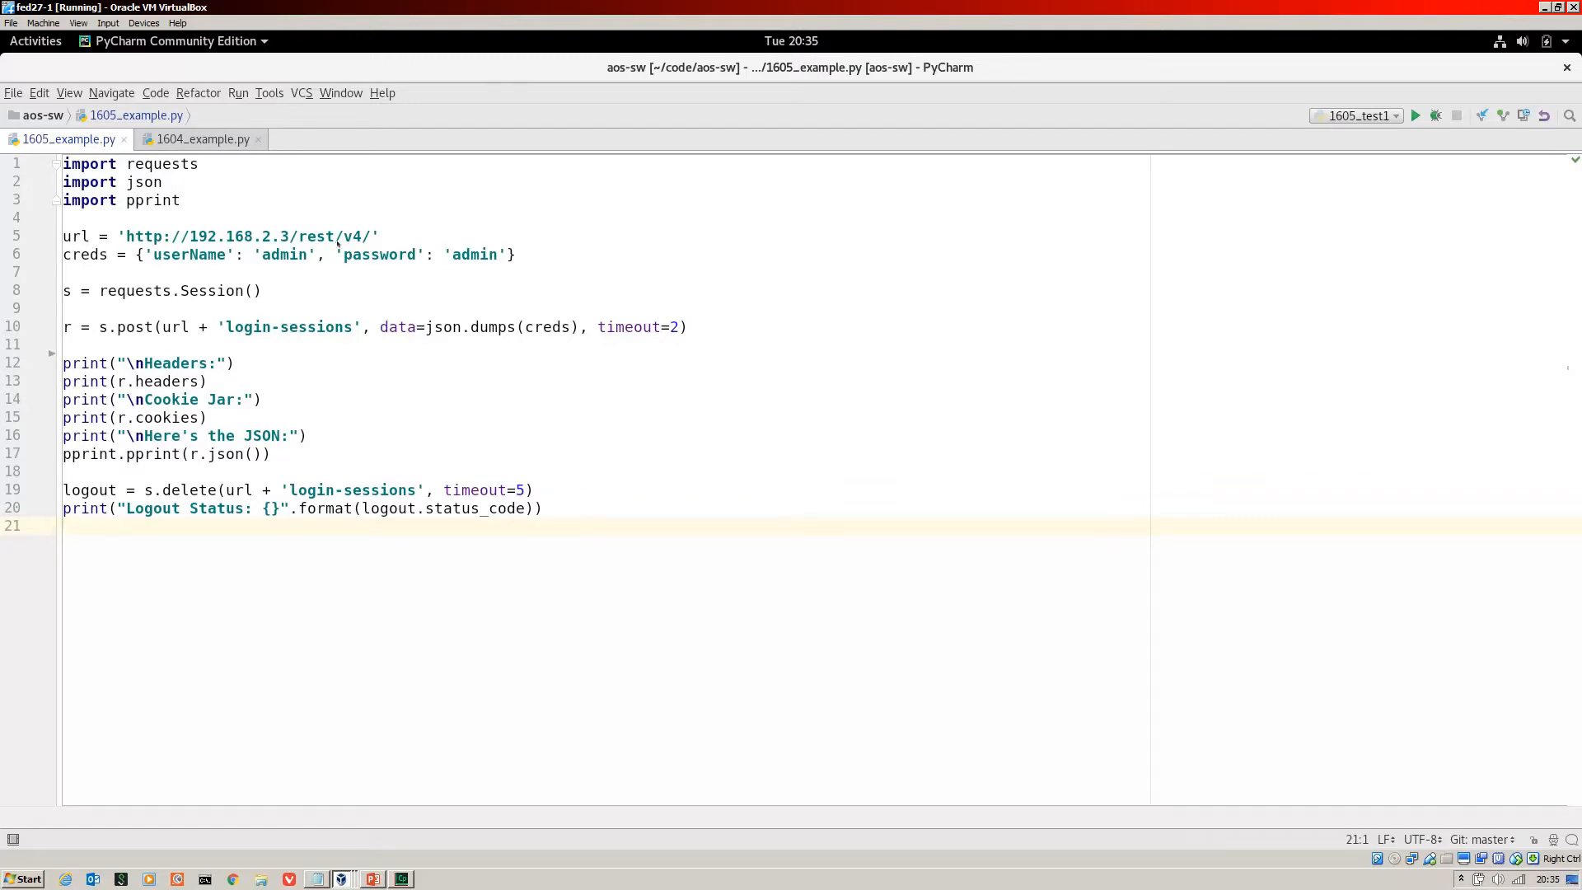
mouse_move(369, 251)
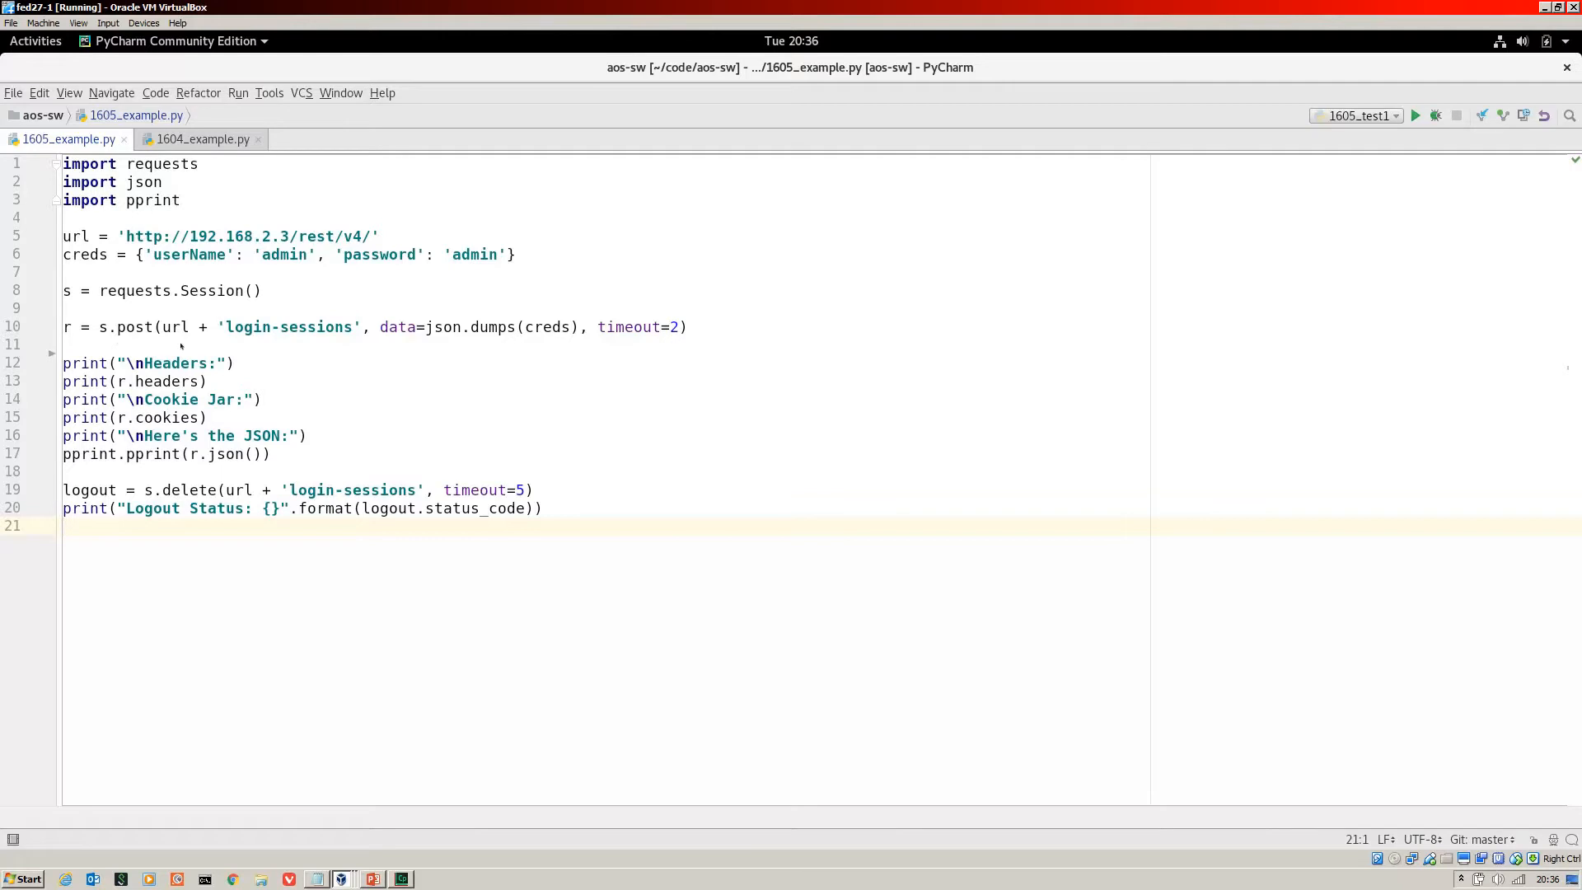
mouse_move(78, 328)
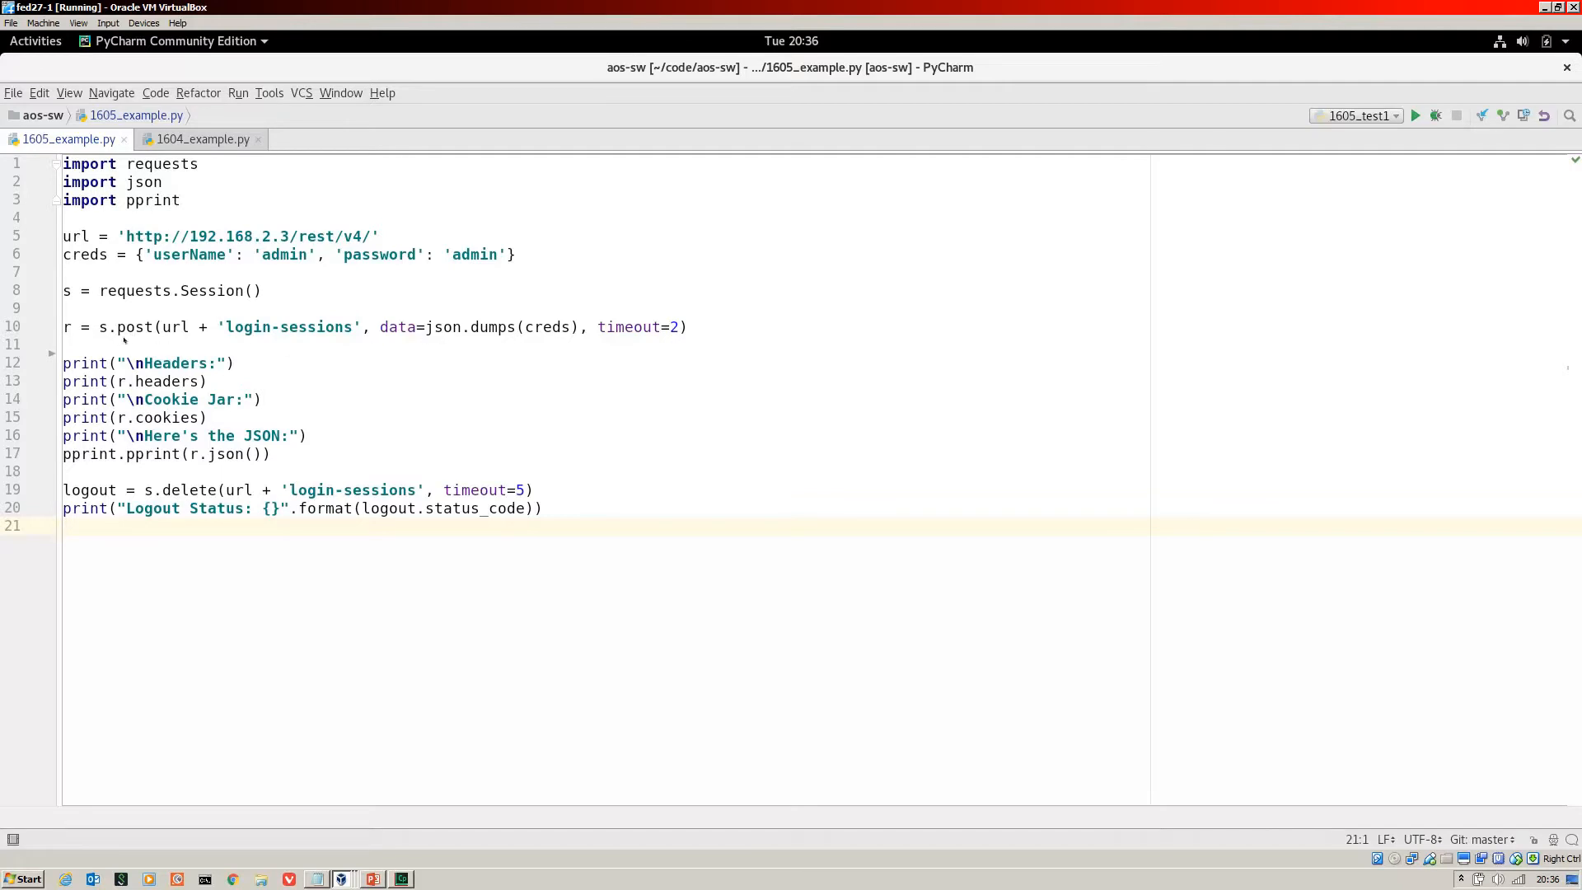
mouse_move(373, 341)
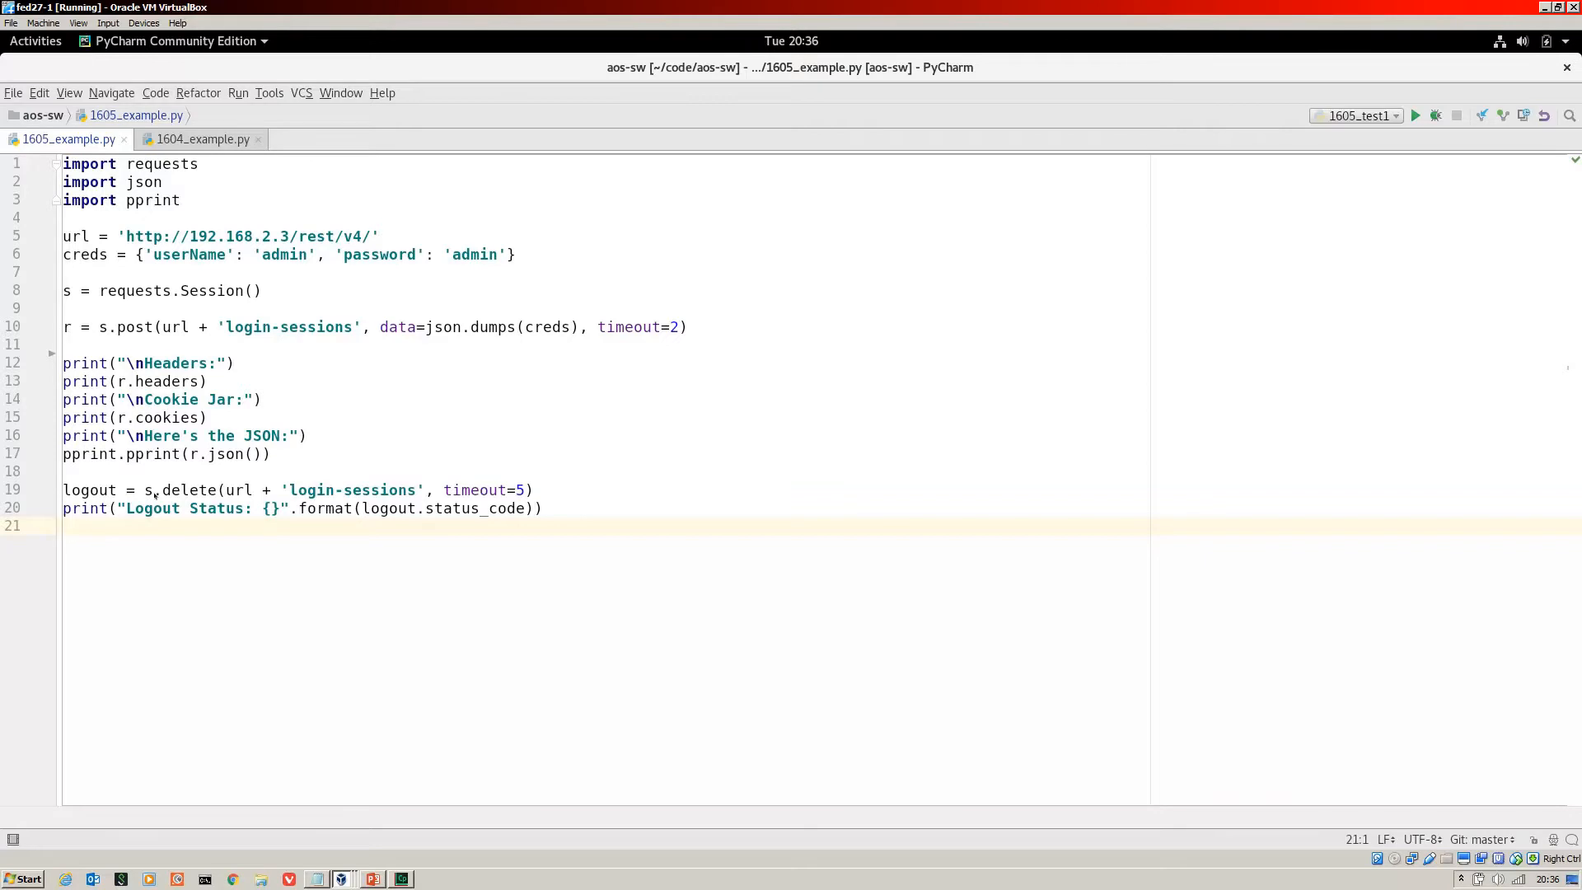
mouse_move(383, 495)
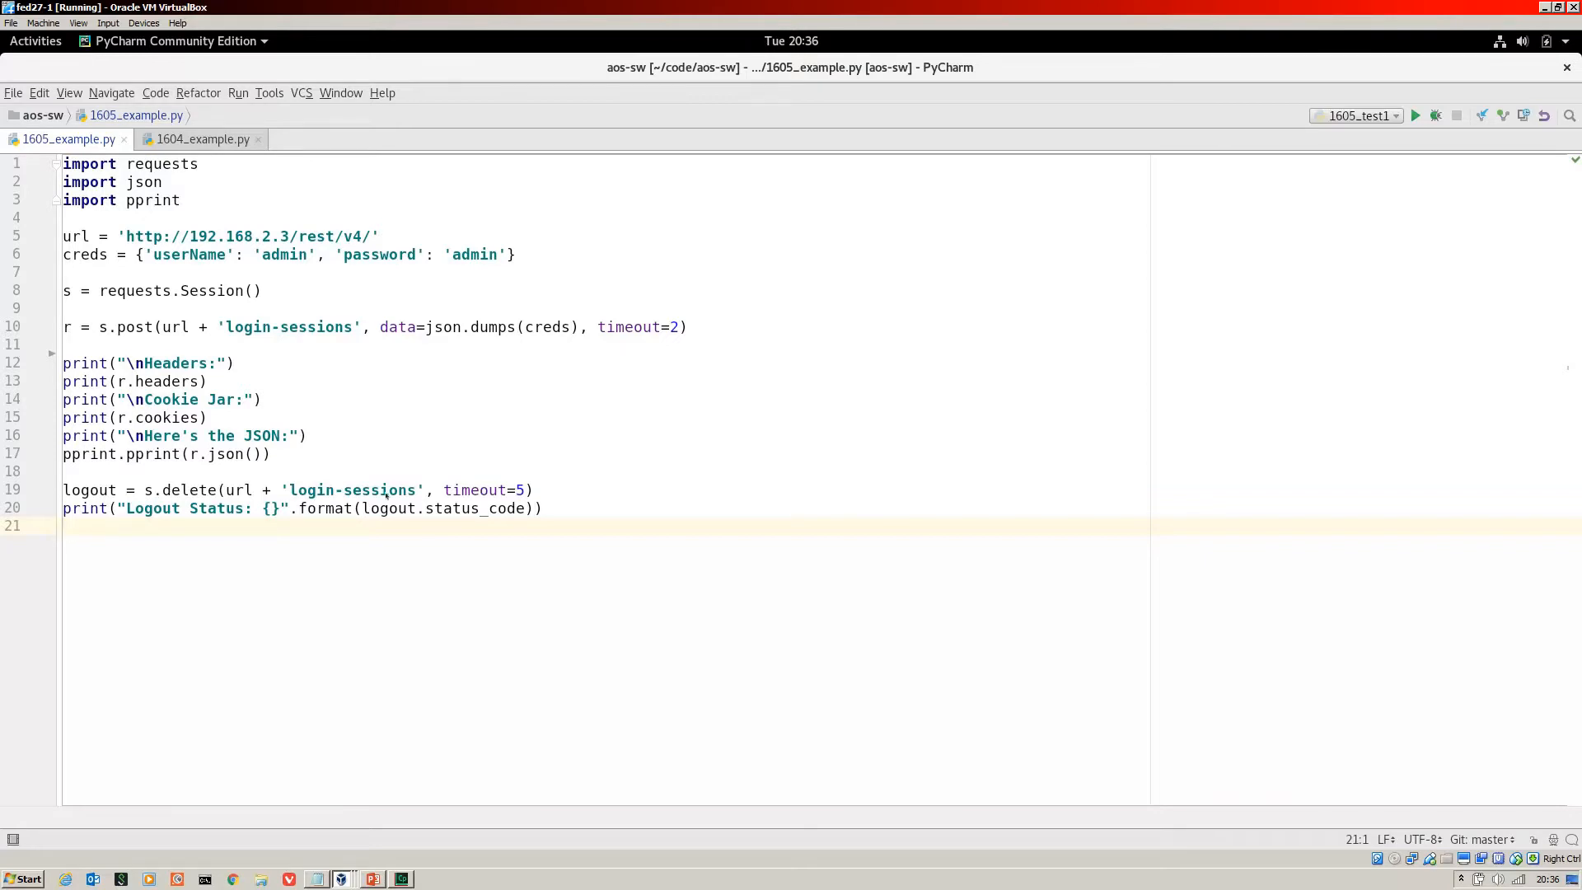
mouse_move(291, 518)
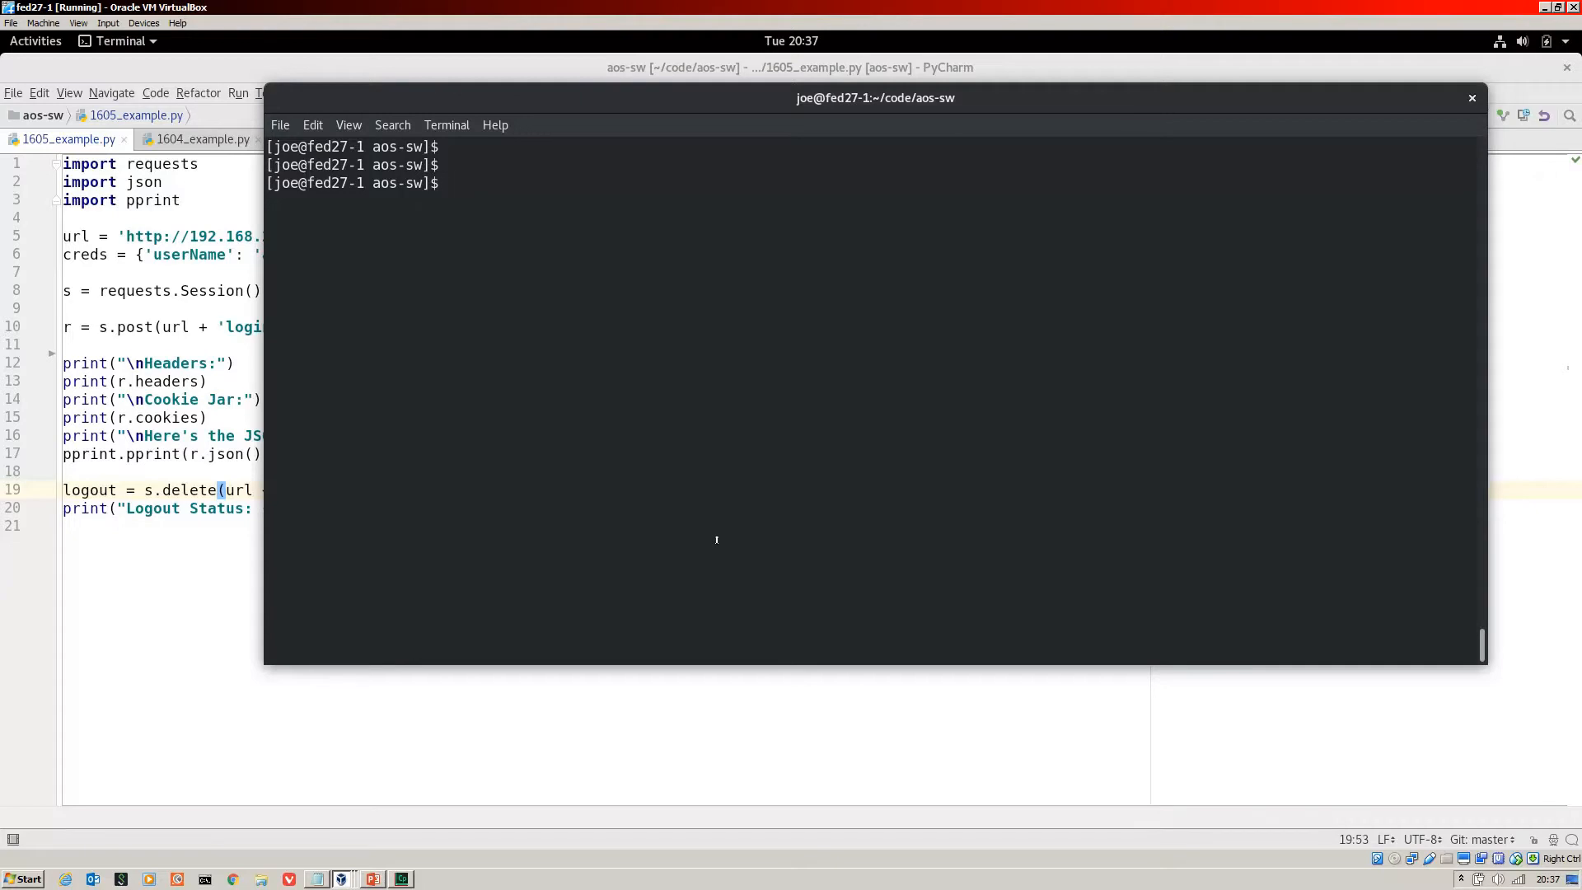
Step: List the project files, then run 1605_example.py with python3
key("Return")
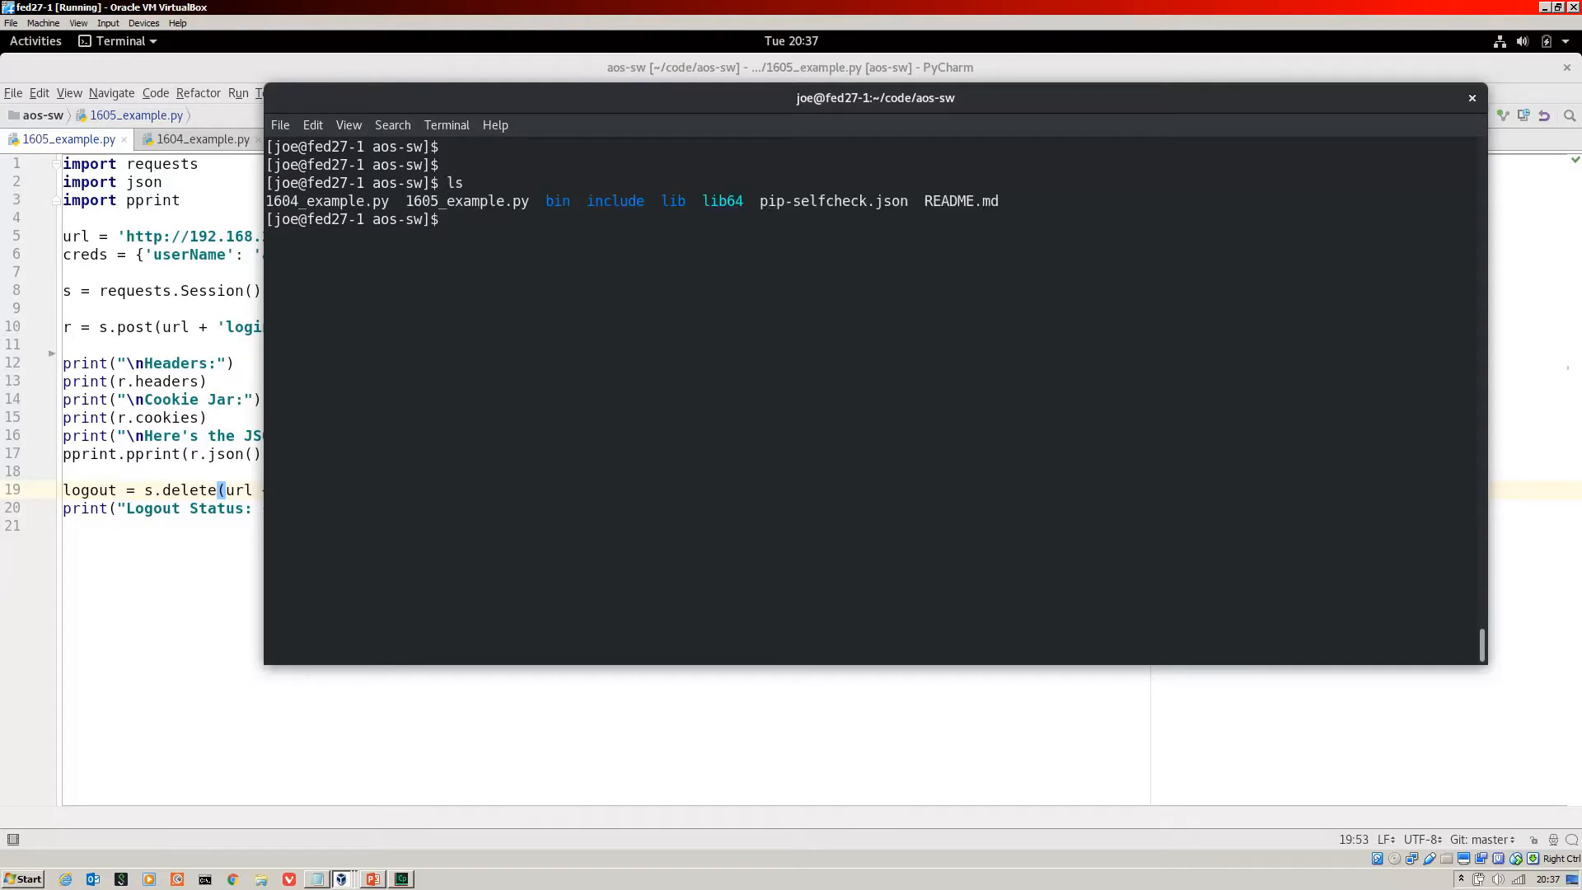
type("python3")
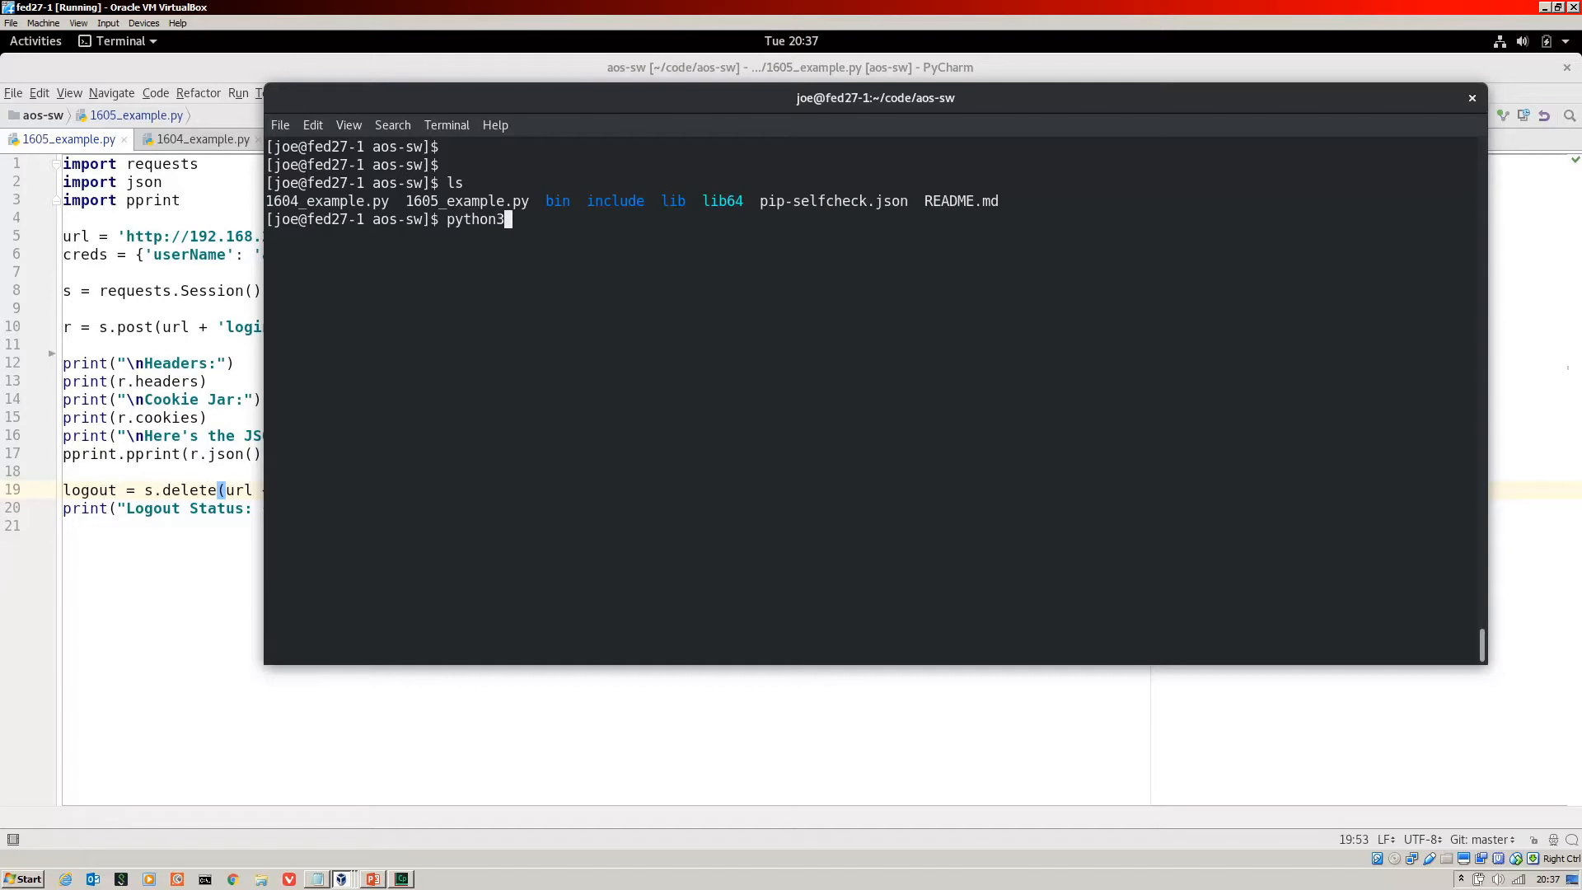
type("160")
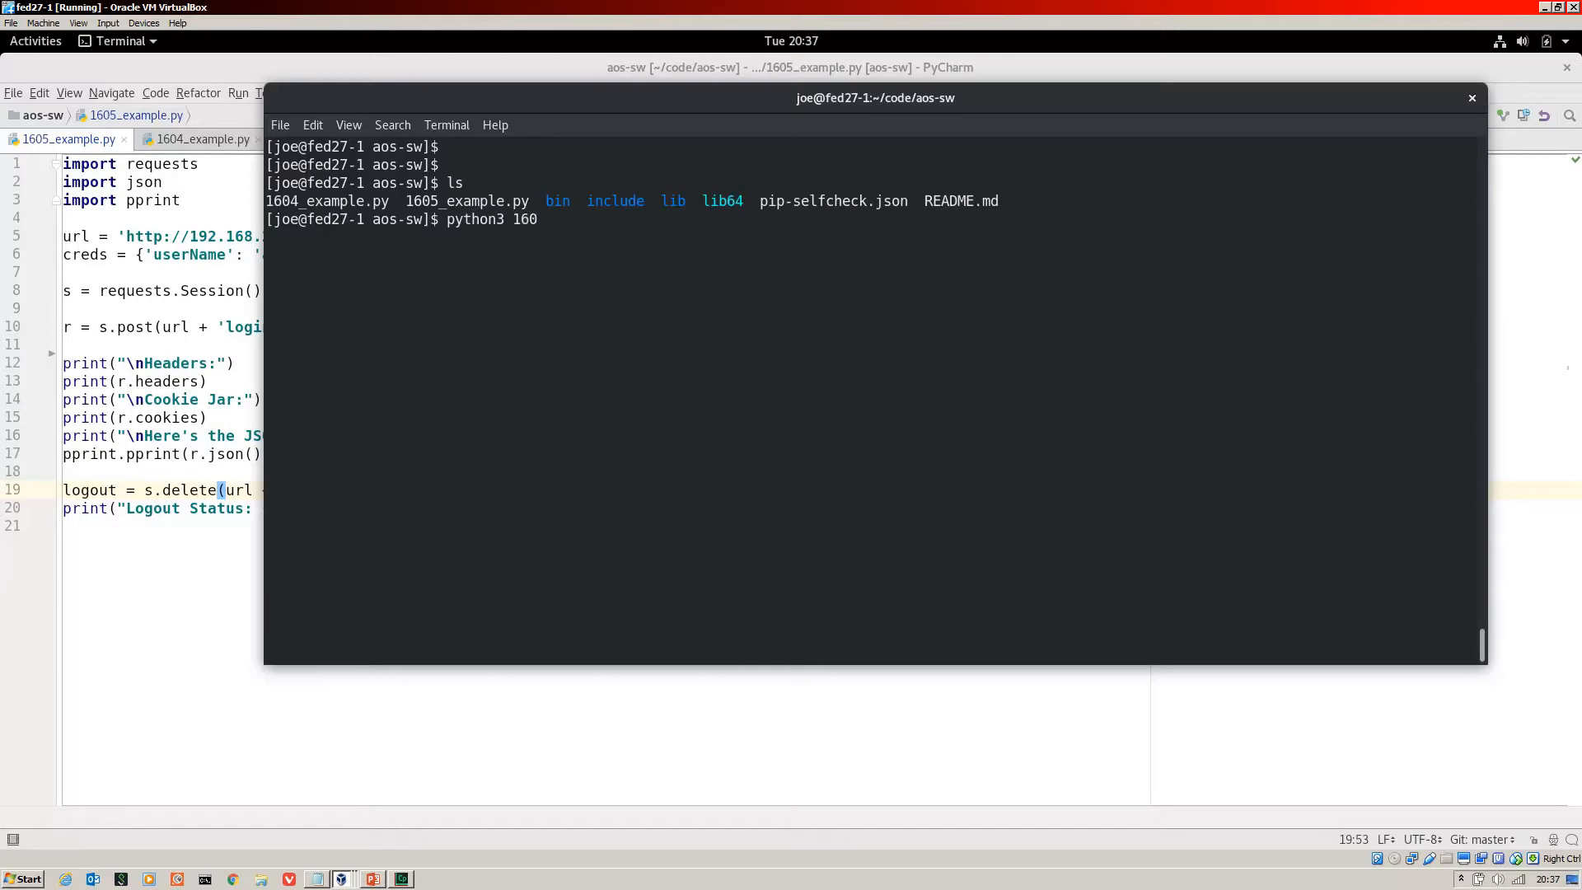
type("5_example.py")
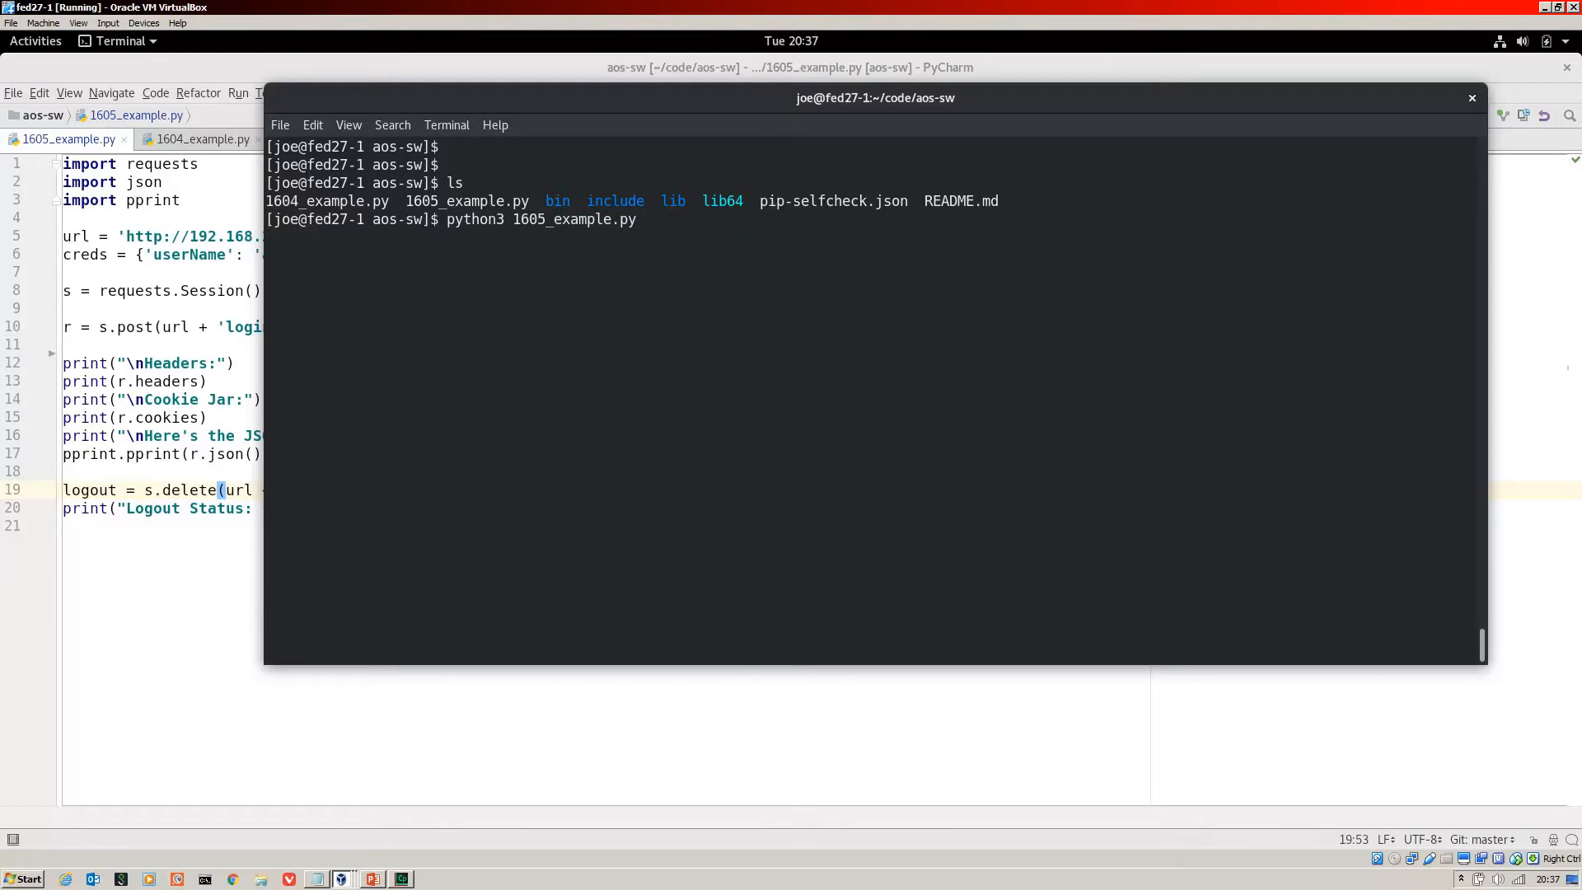
key("Return")
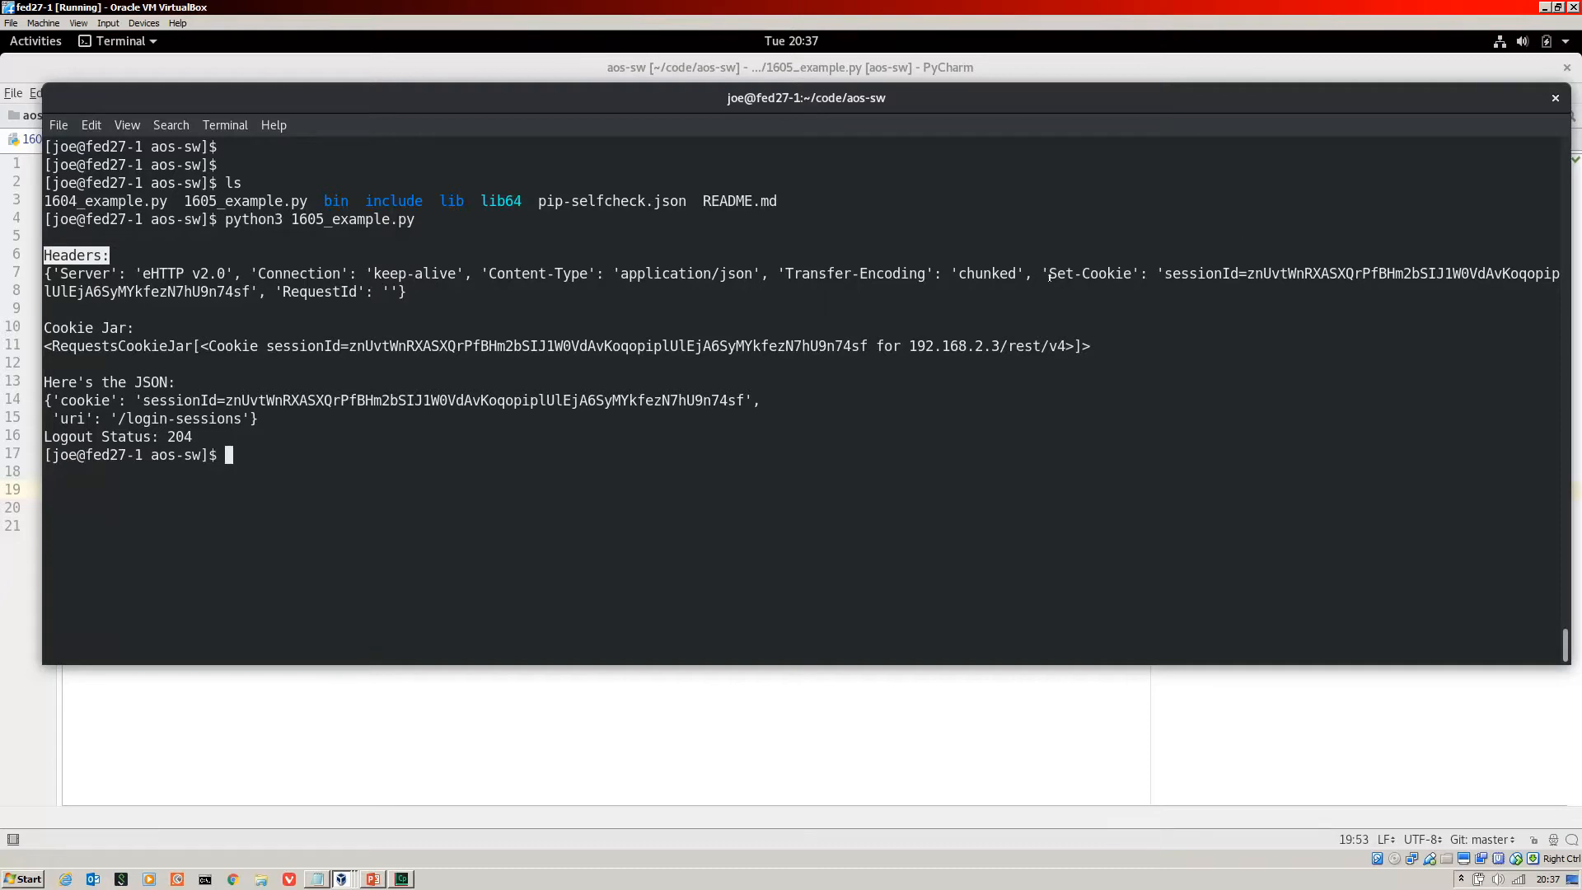
Step: Highlight the Set-Cookie header in the 1605_example.py output
double_click(1095, 274)
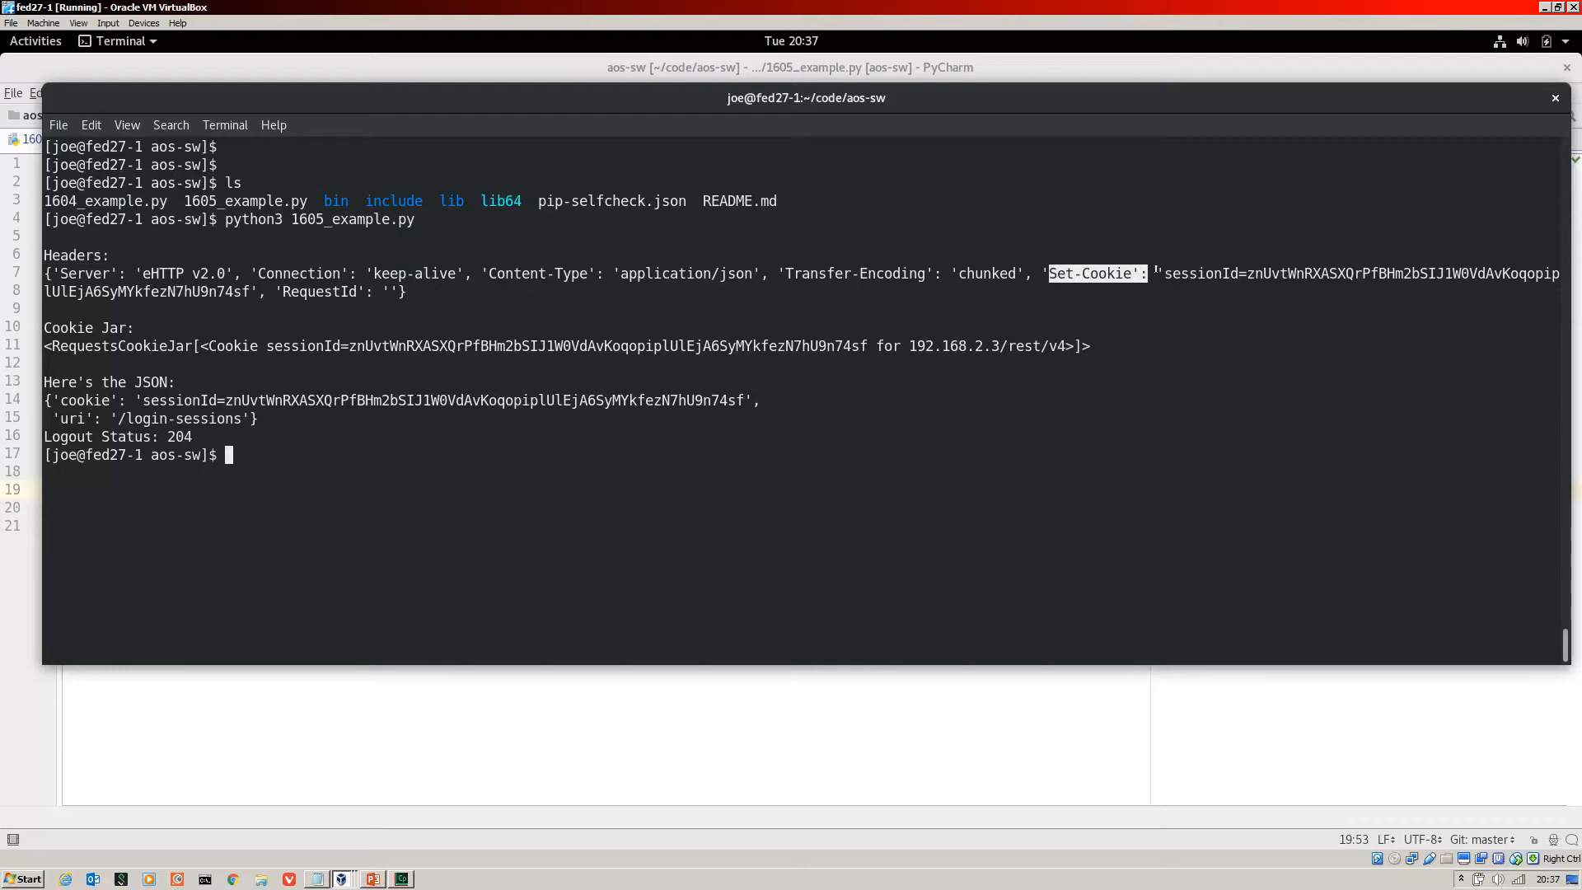
mouse_move(1188, 251)
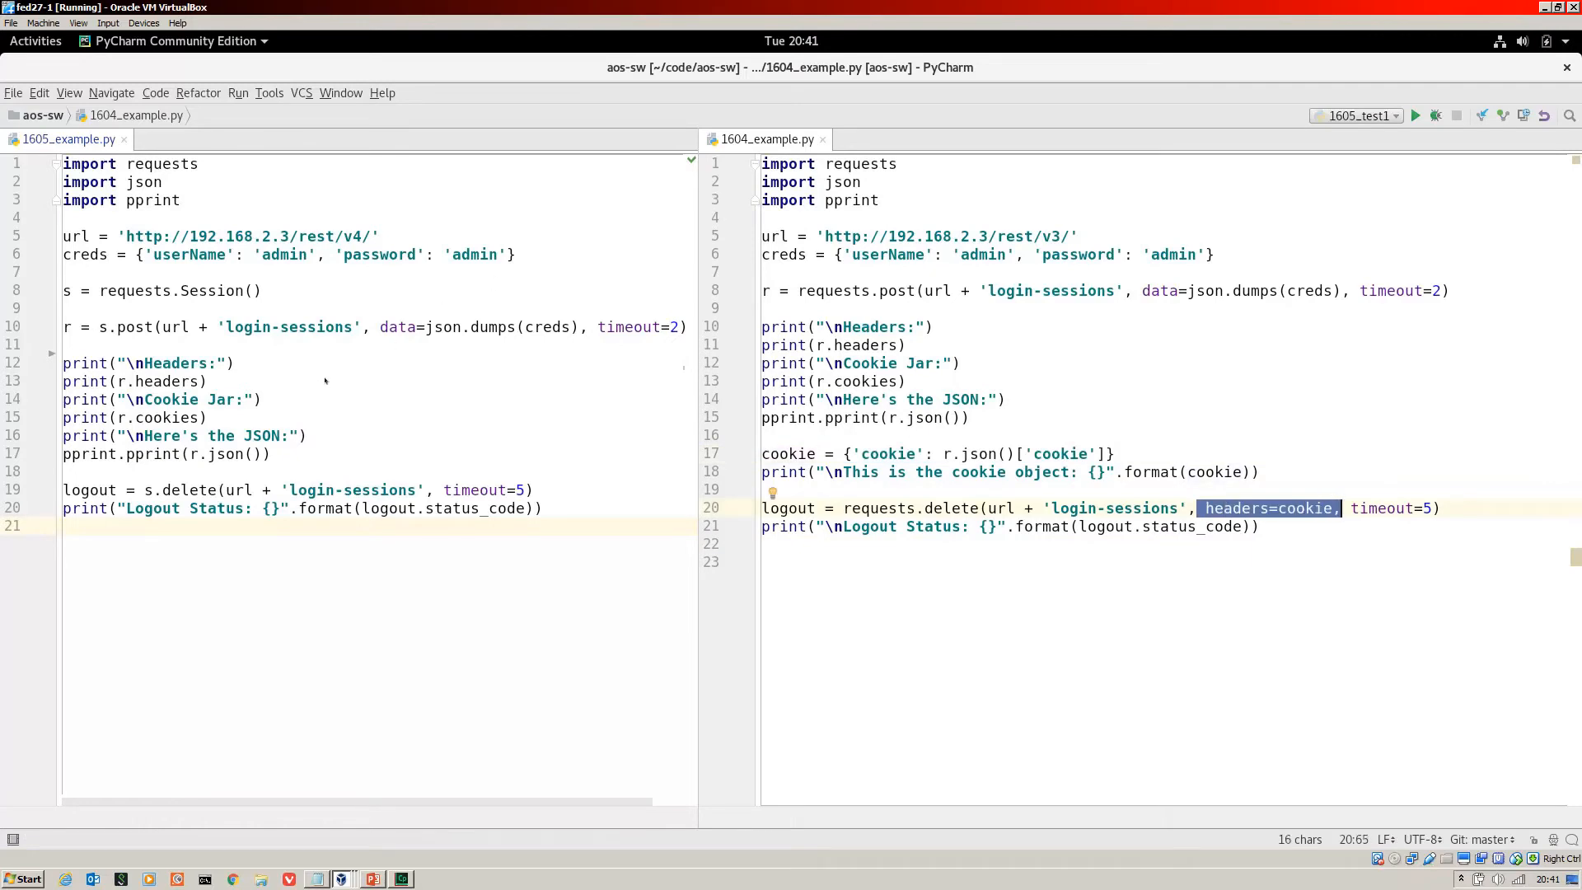
mouse_move(365, 453)
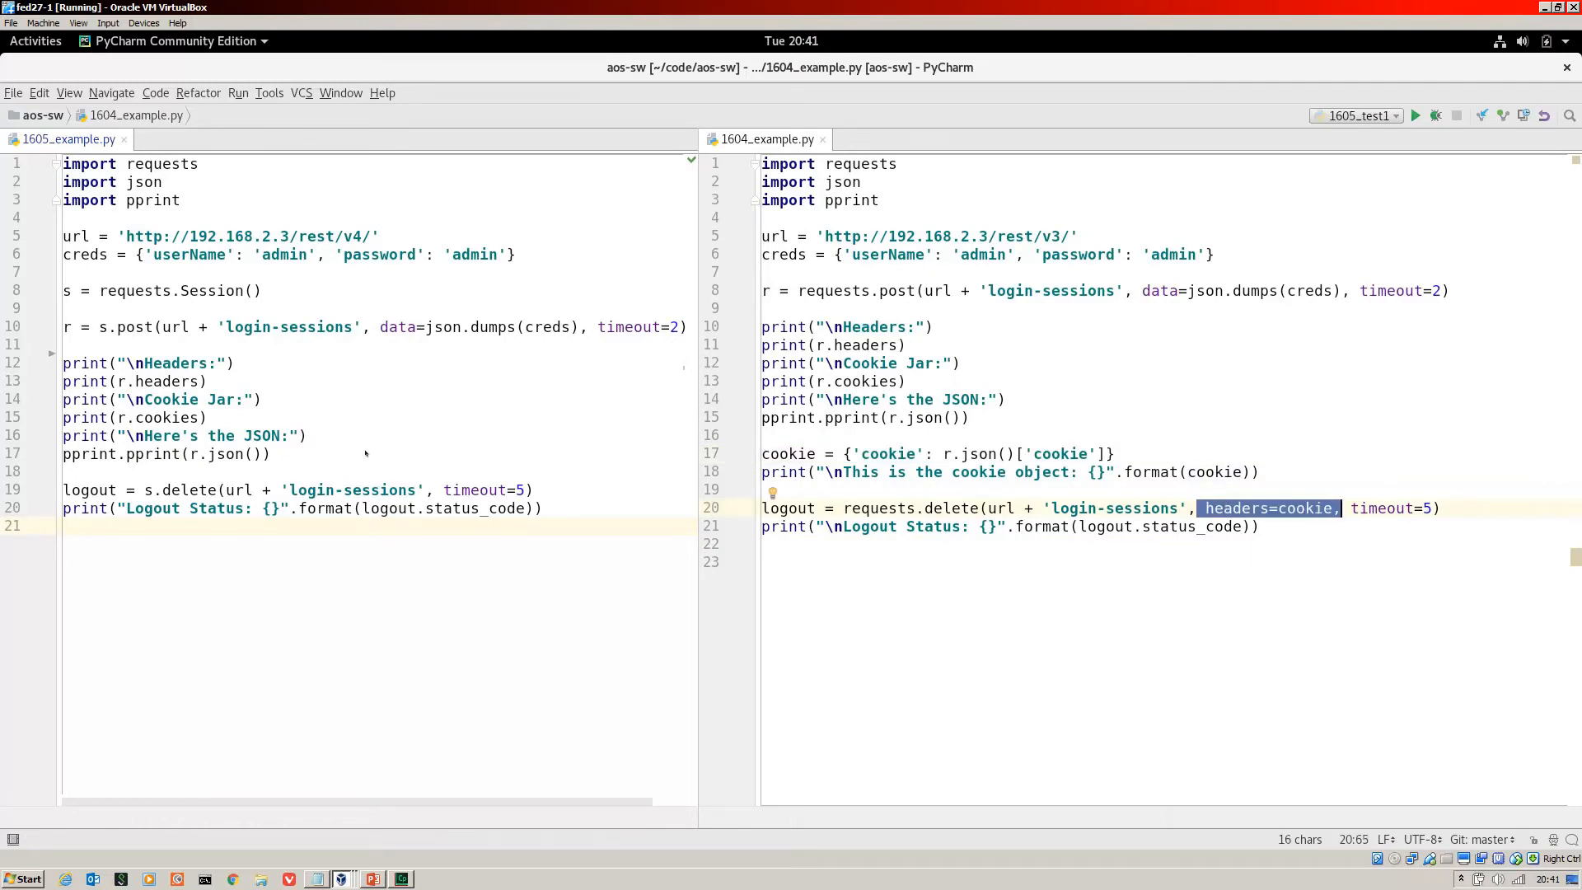
Step: Highlight where requests.Session() is created and where s.delete logs out
double_click(230, 291)
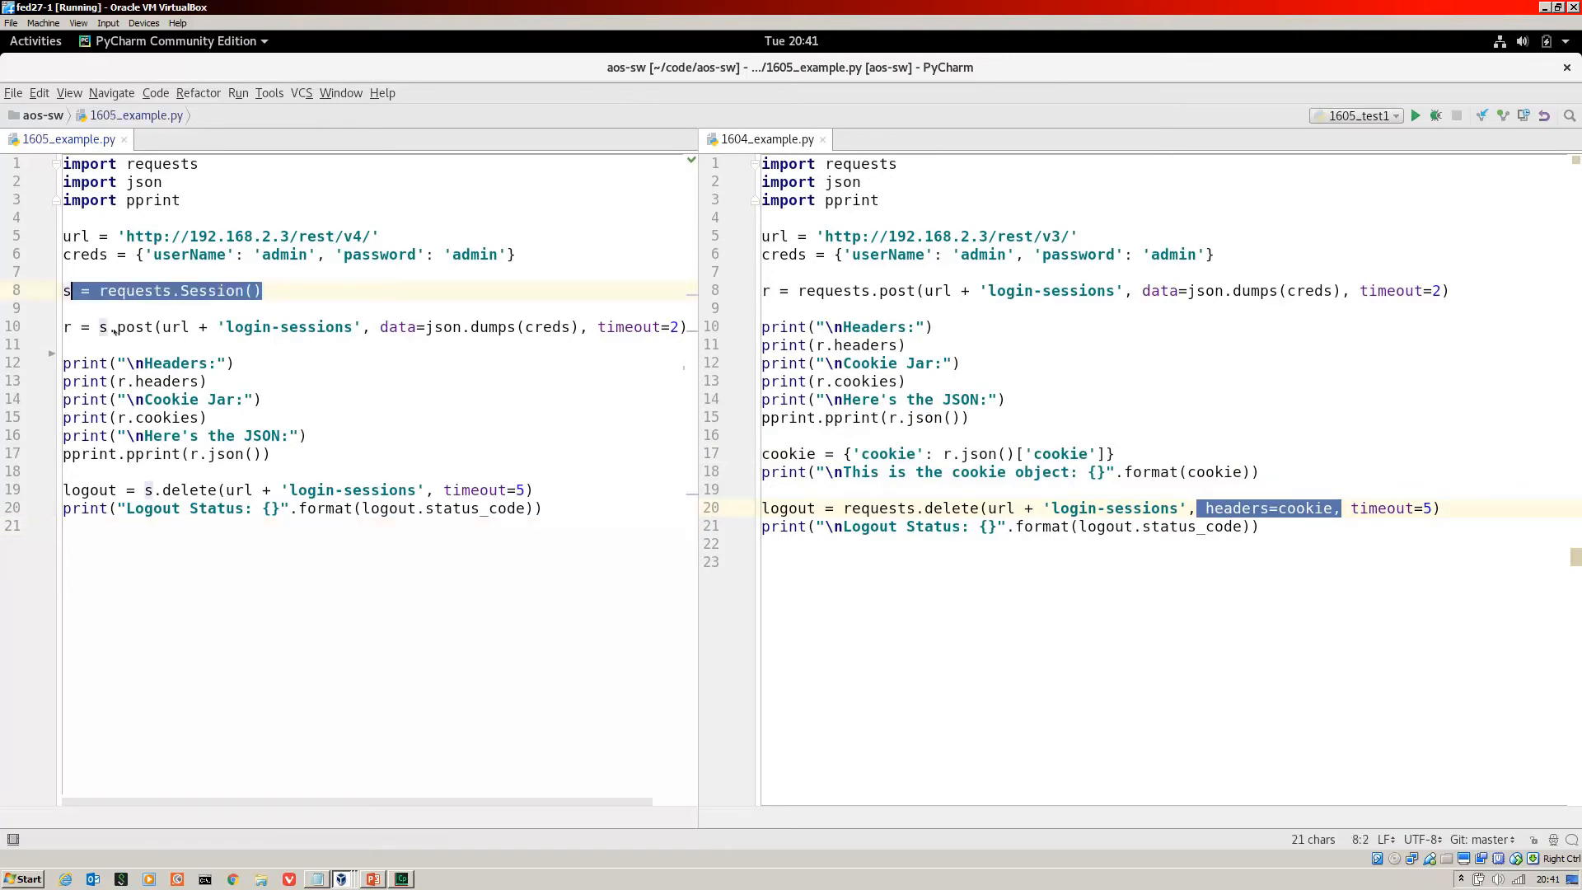
left_click(110, 326)
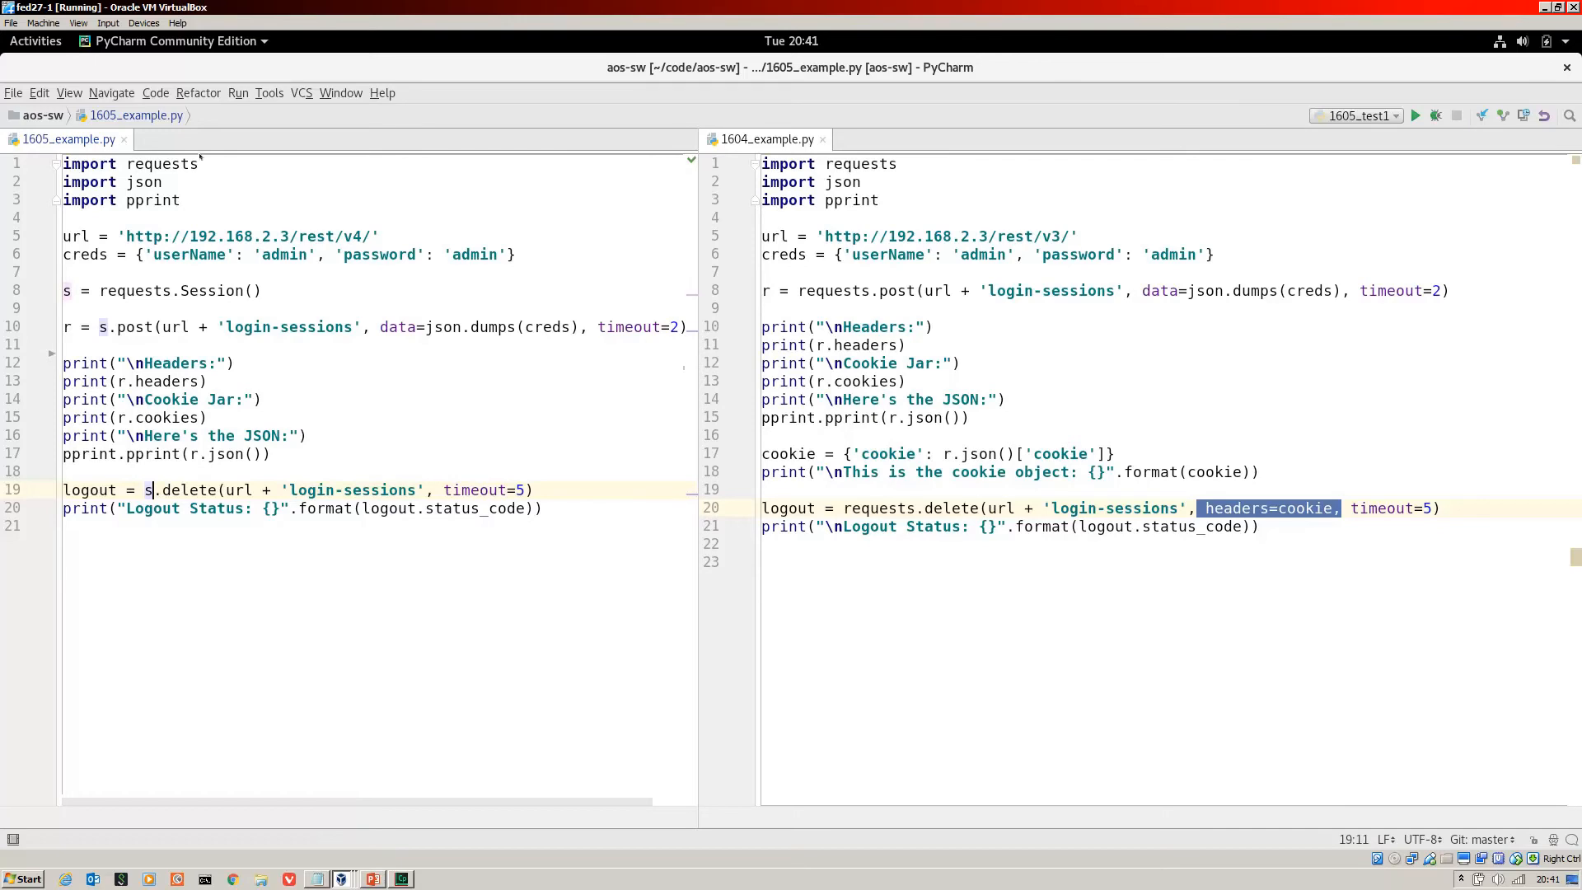
mouse_move(390, 190)
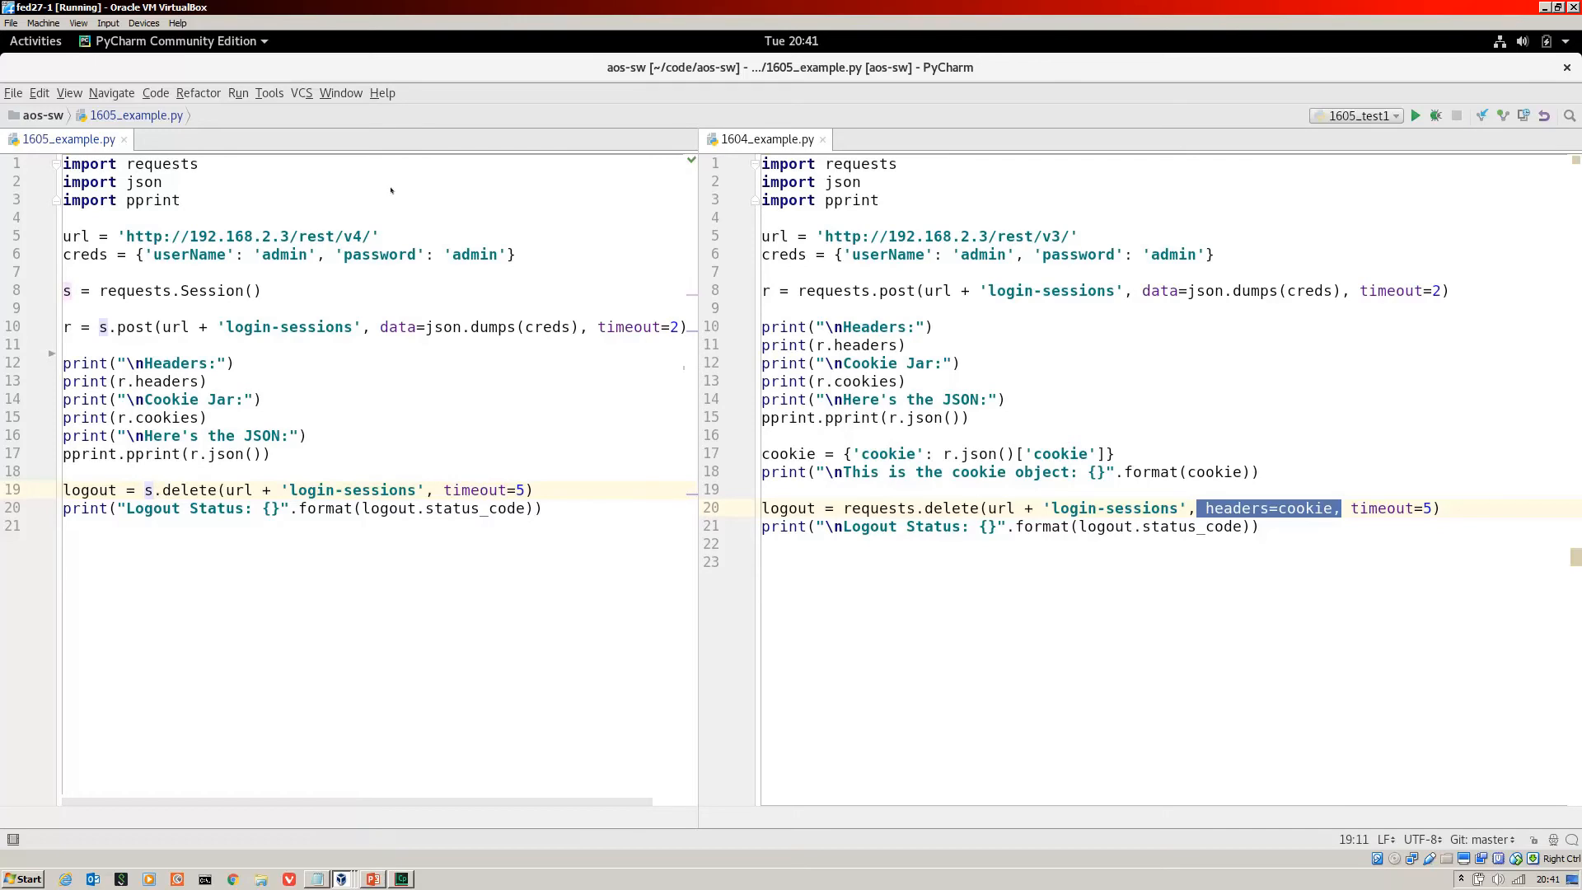
mouse_move(430, 360)
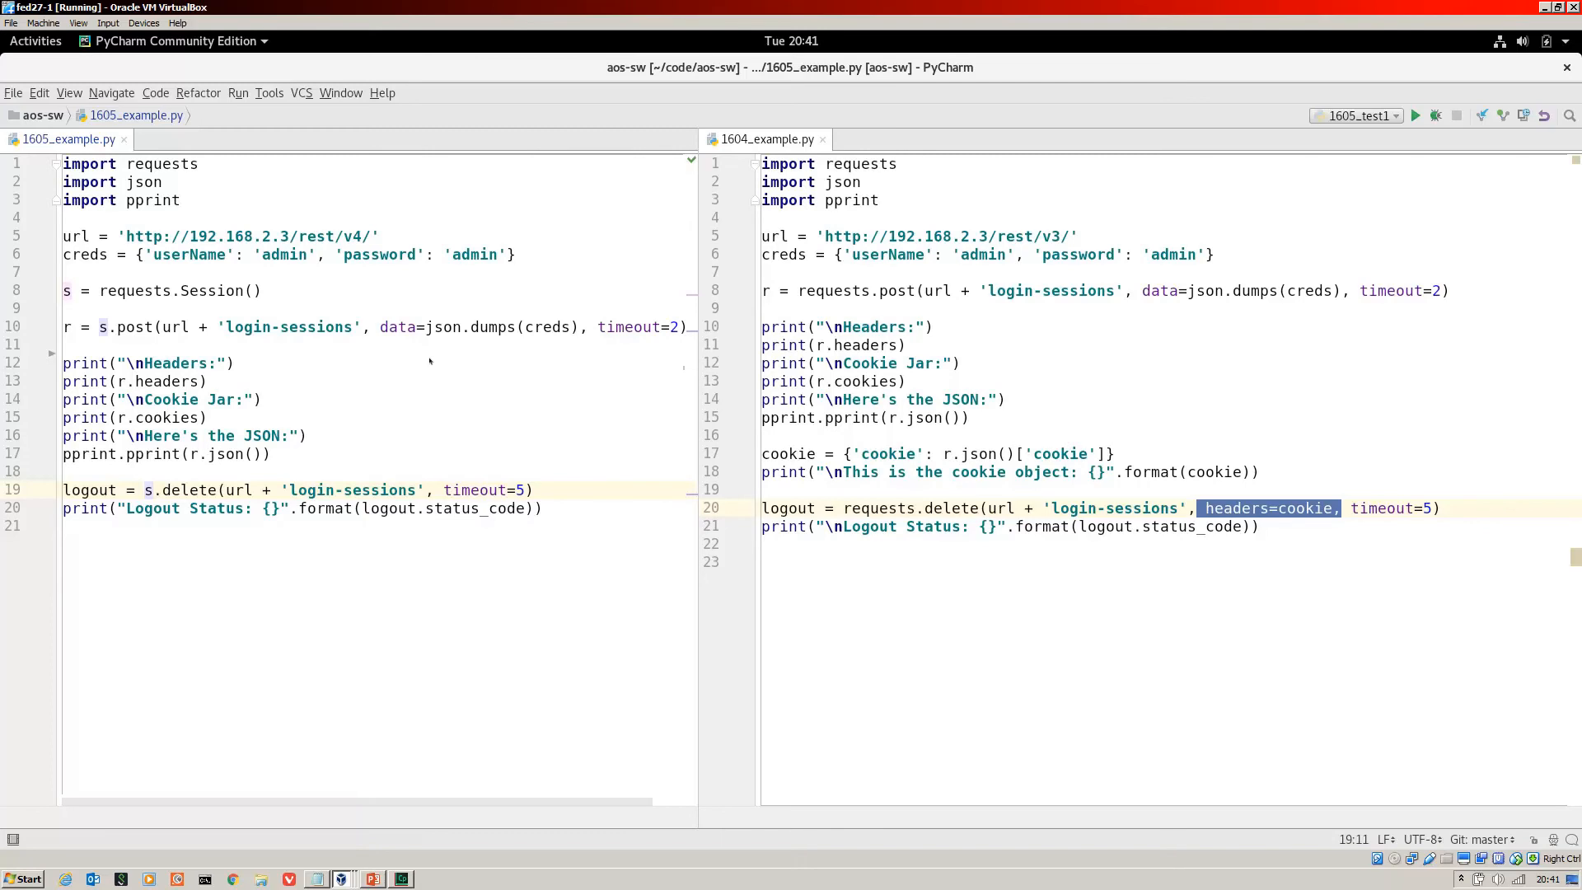